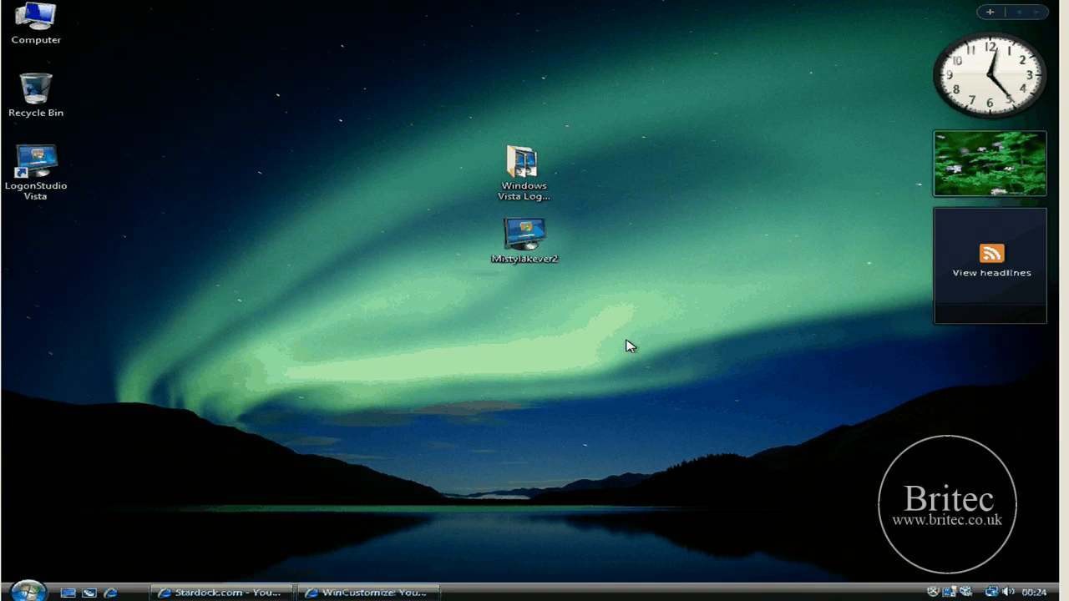
mouse_move(409, 534)
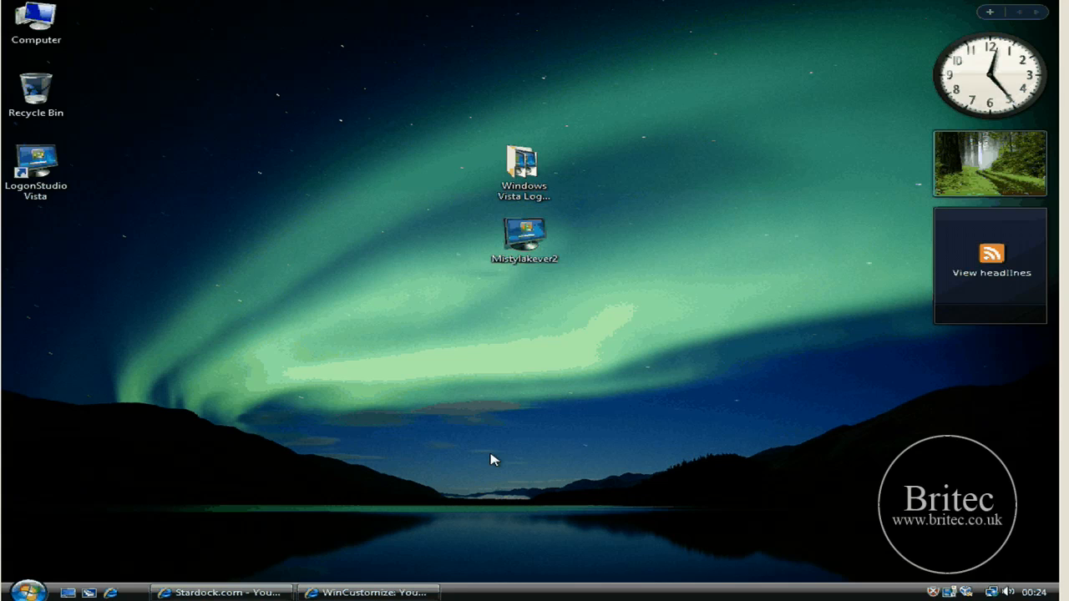
mouse_move(488, 454)
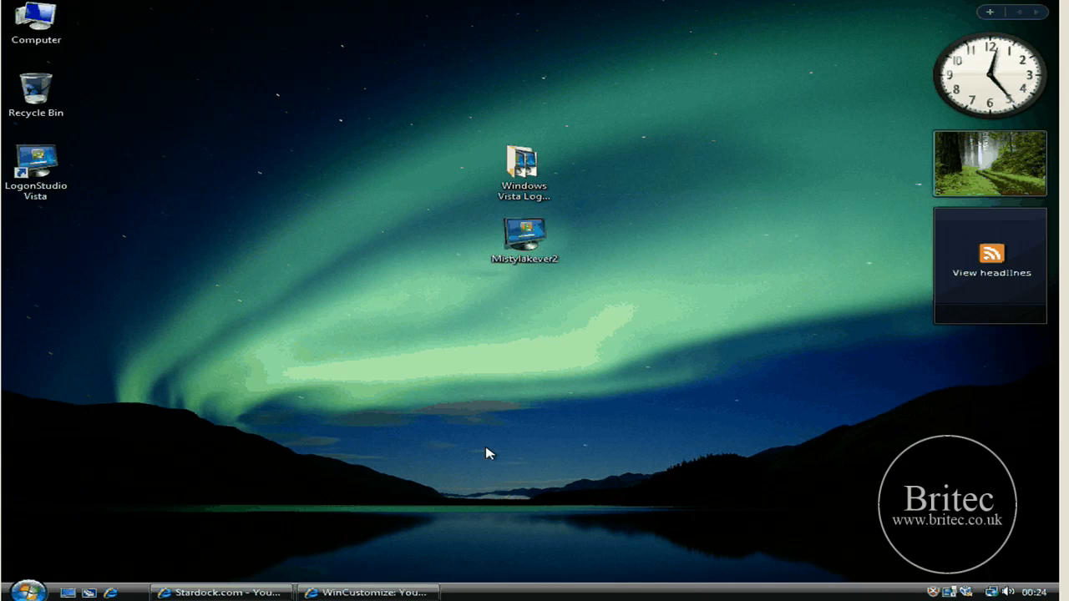
mouse_move(501, 441)
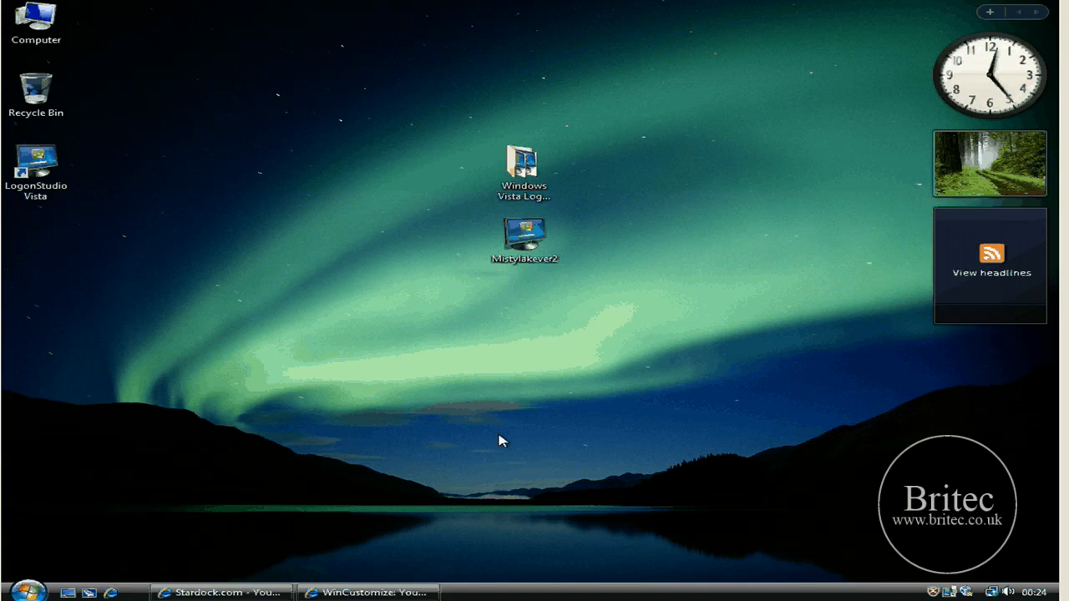
mouse_move(558, 478)
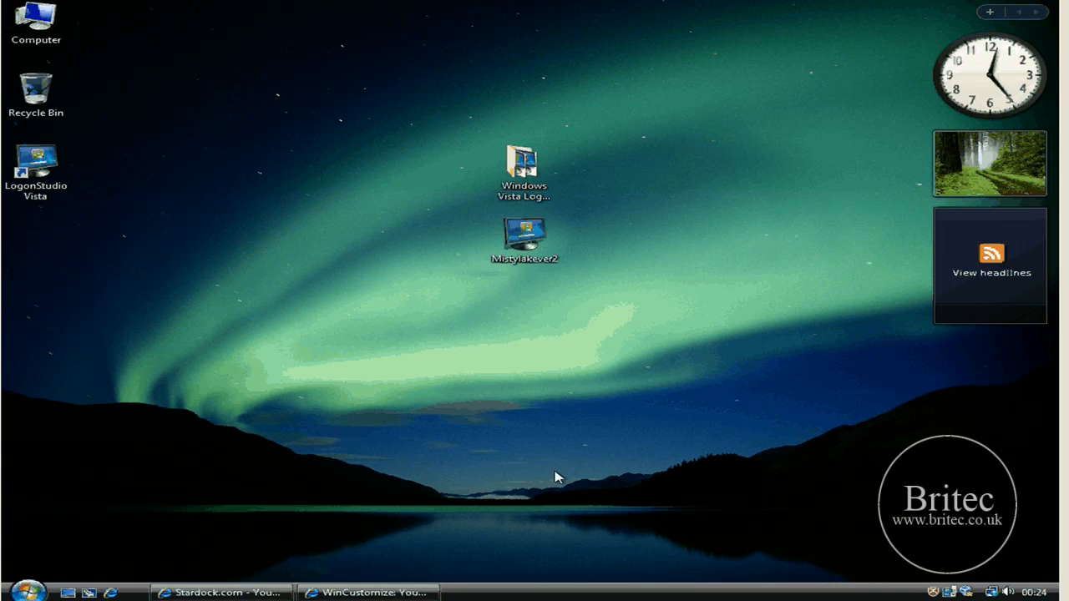
mouse_move(234, 557)
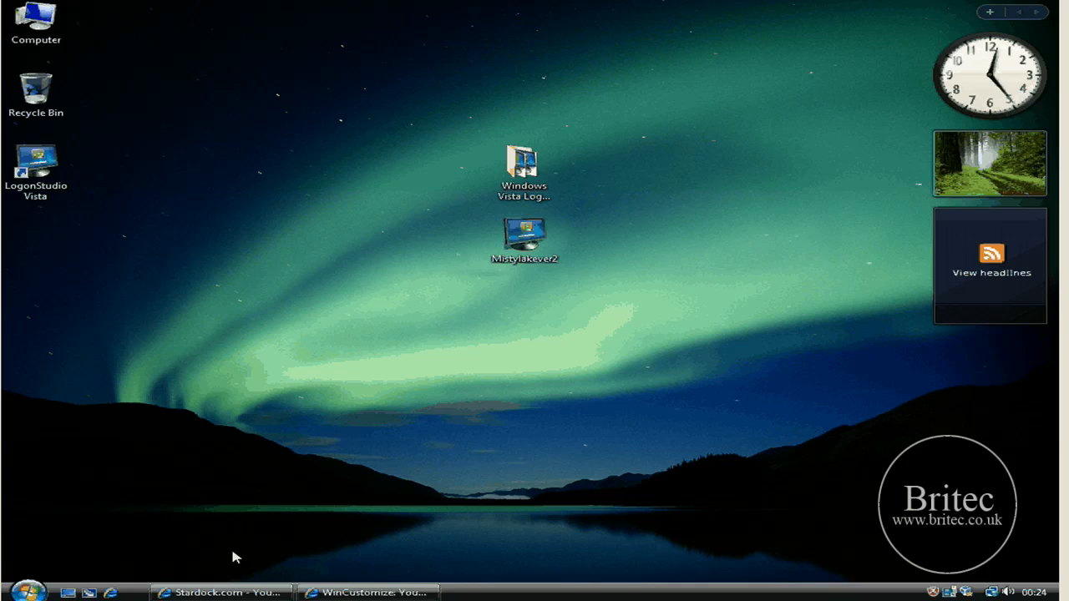
- Show the Stardock LogonStudio Vista download page, then minimize back to the desktop
click(221, 591)
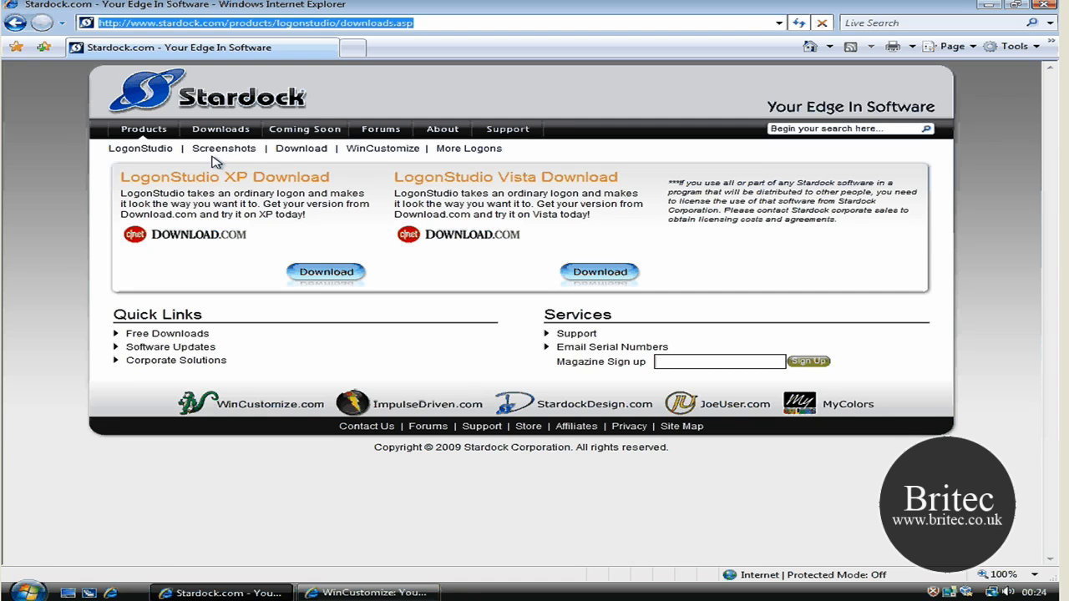
mouse_move(190, 184)
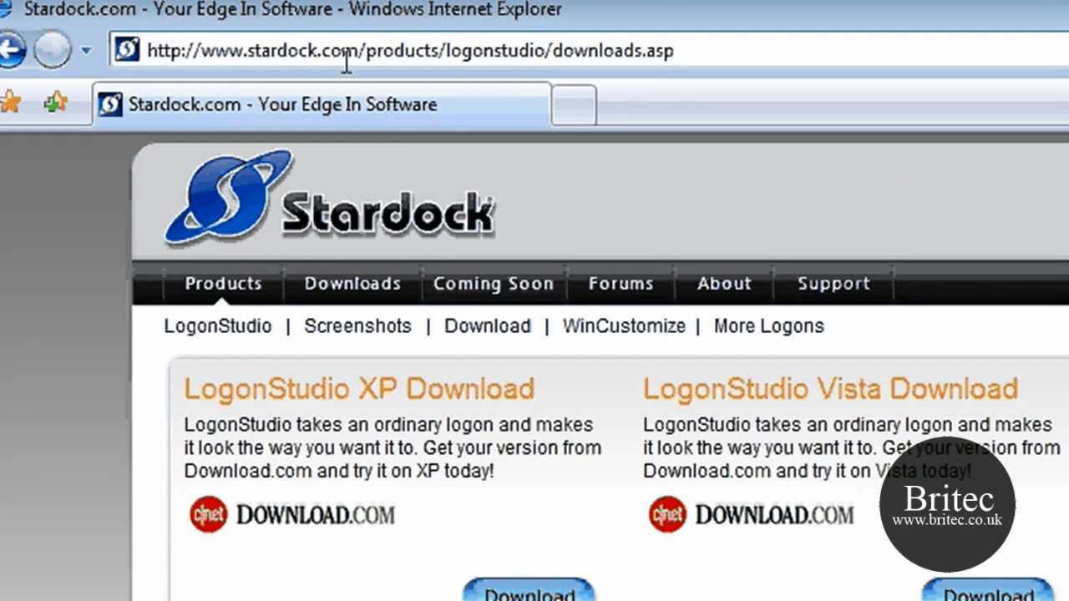
double_click(251, 50)
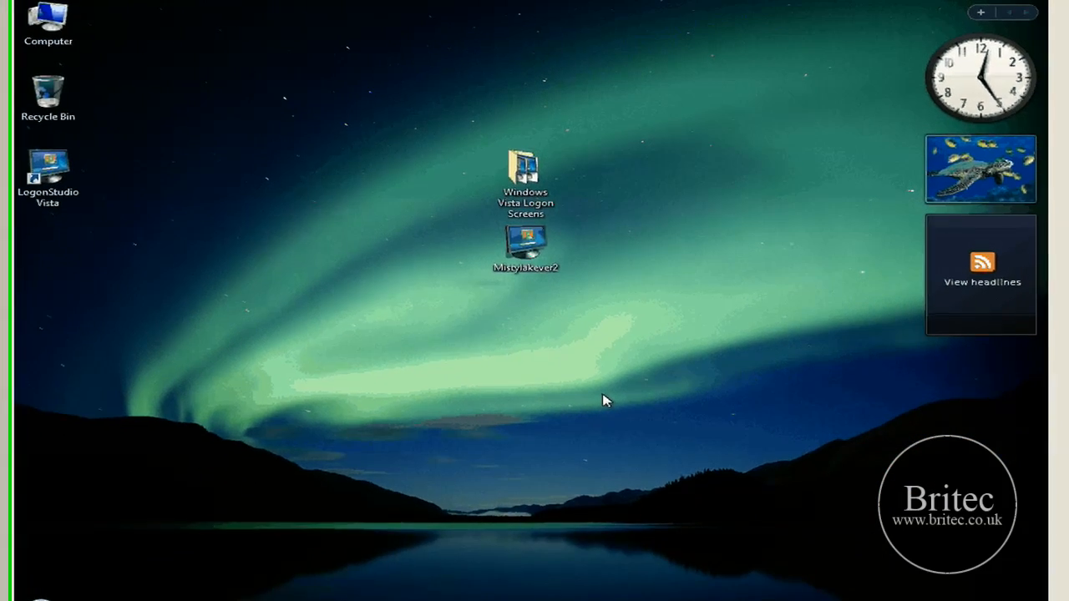
- Run LogonStudioVista from the Windows Vista Logon Screens folder and install to the default folder
double_click(525, 175)
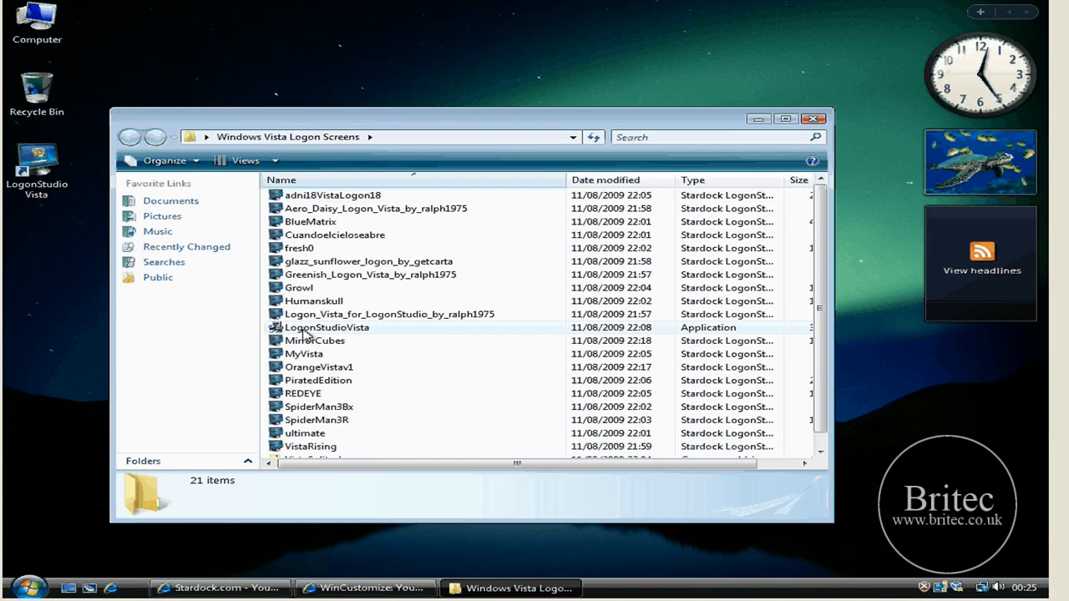
double_click(325, 326)
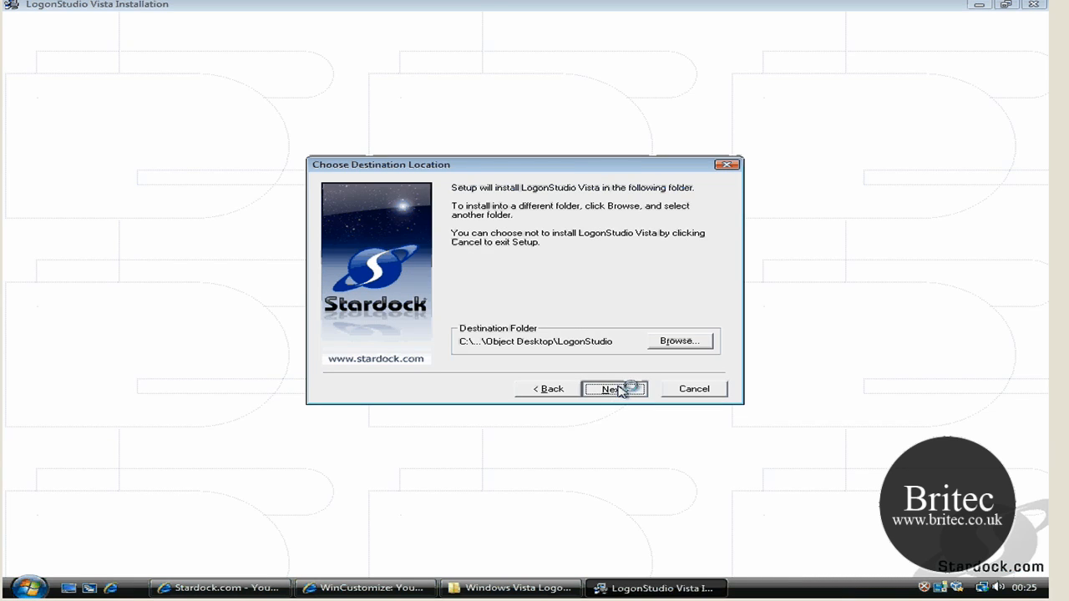
click(610, 389)
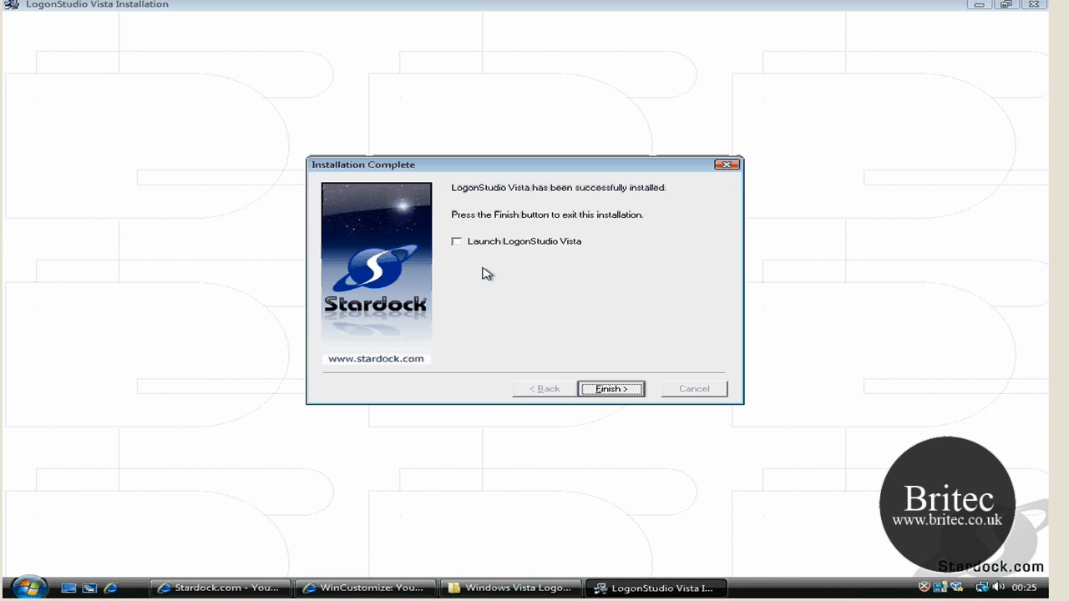
click(611, 388)
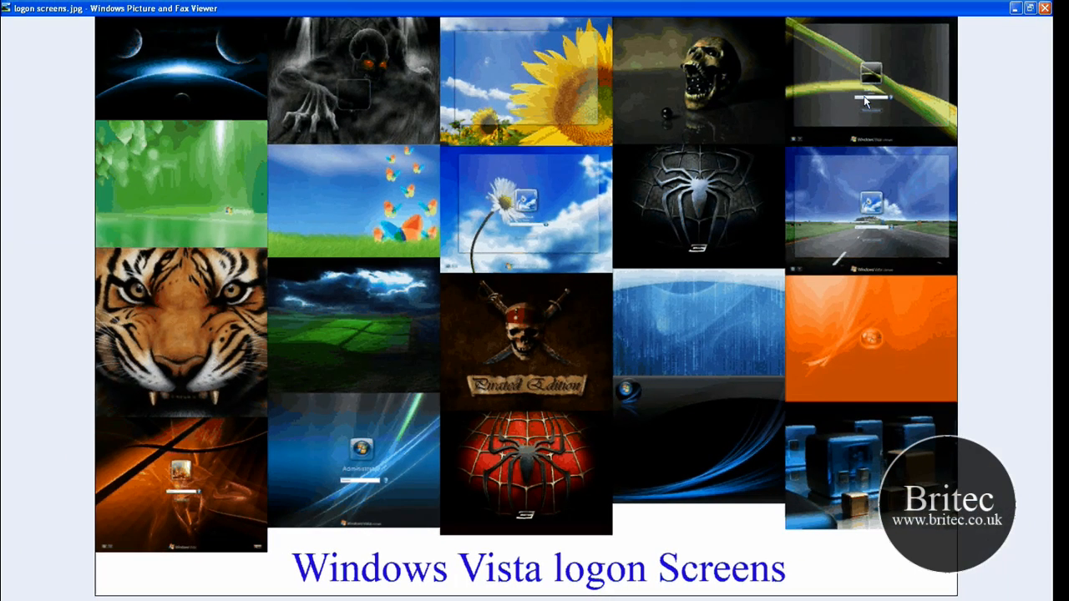
mouse_move(434, 93)
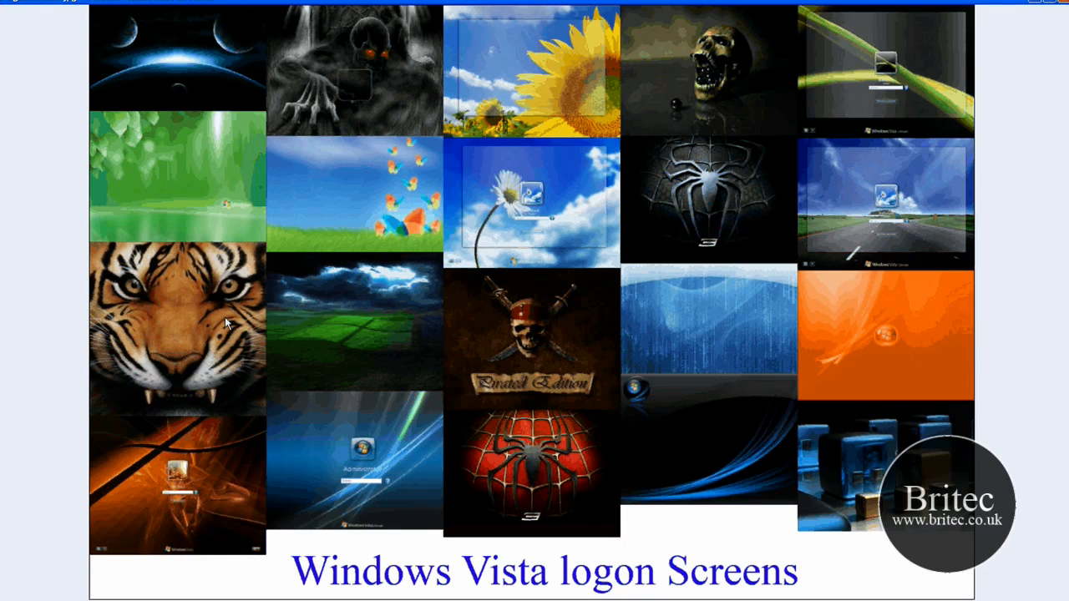
mouse_move(216, 424)
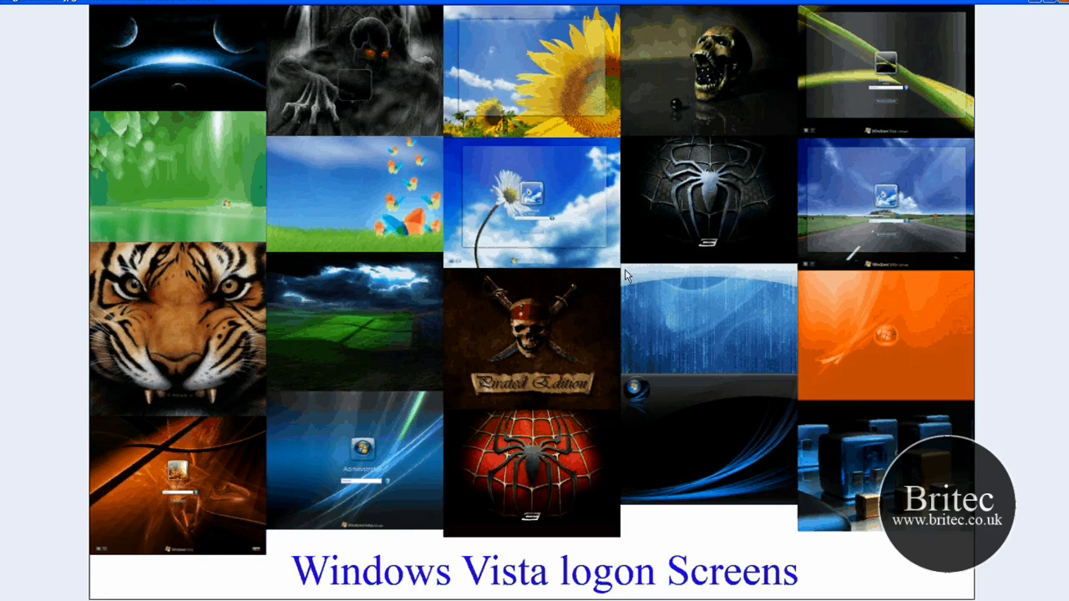
mouse_move(424, 63)
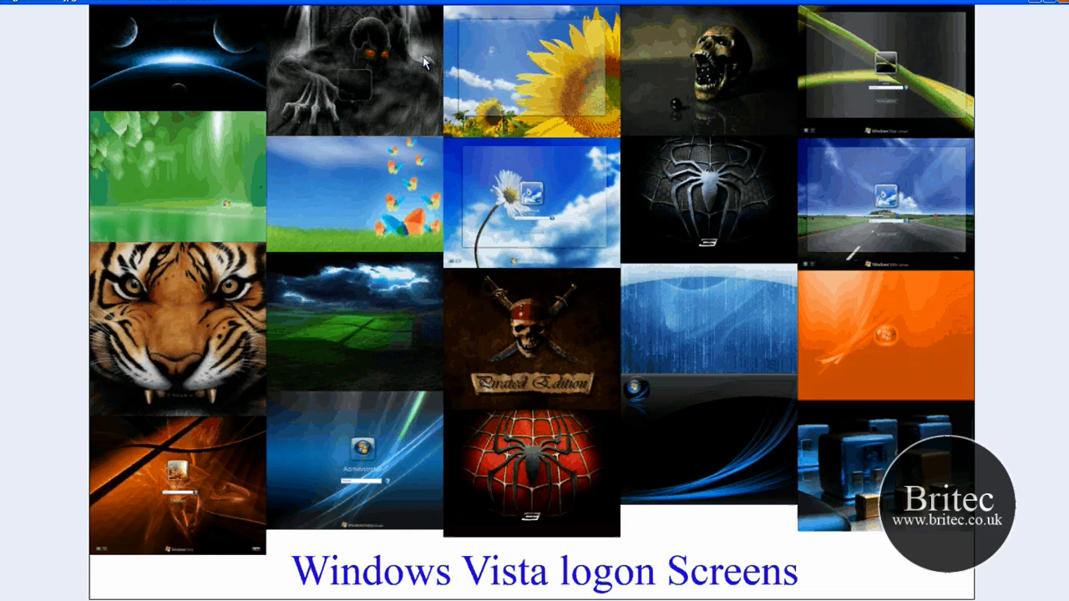
mouse_move(714, 350)
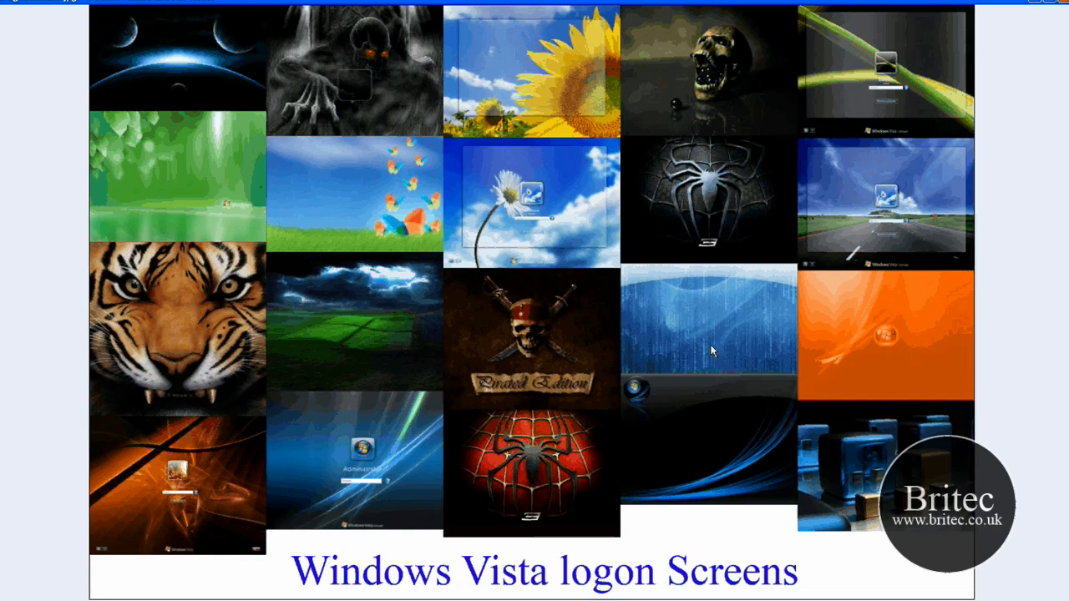
mouse_move(275, 87)
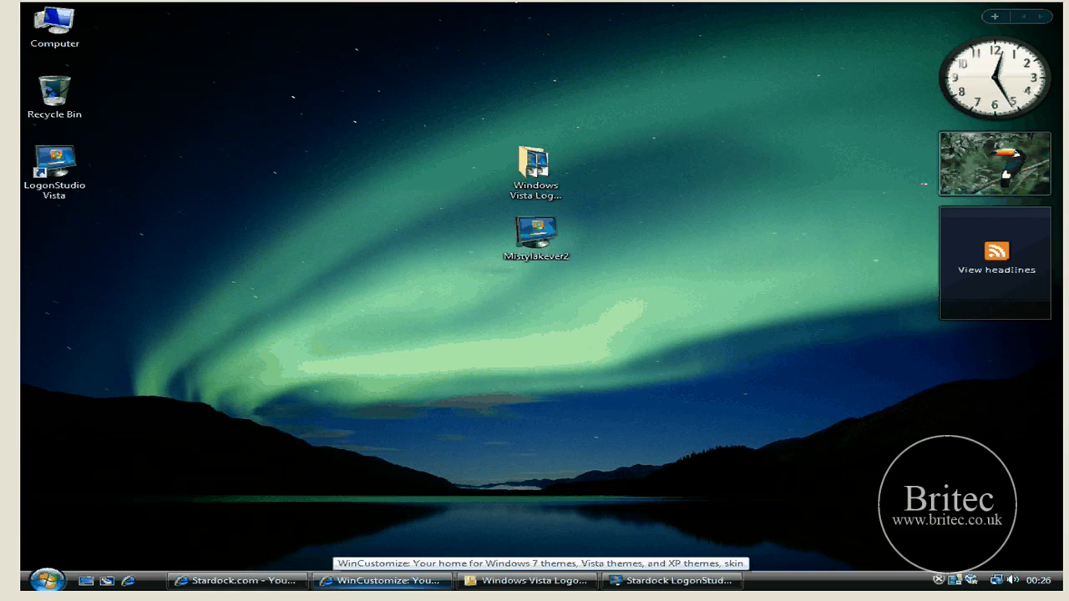
- Maximize wincustomize.com and enter the LogonStudio Vista link in the Gallery list
click(381, 581)
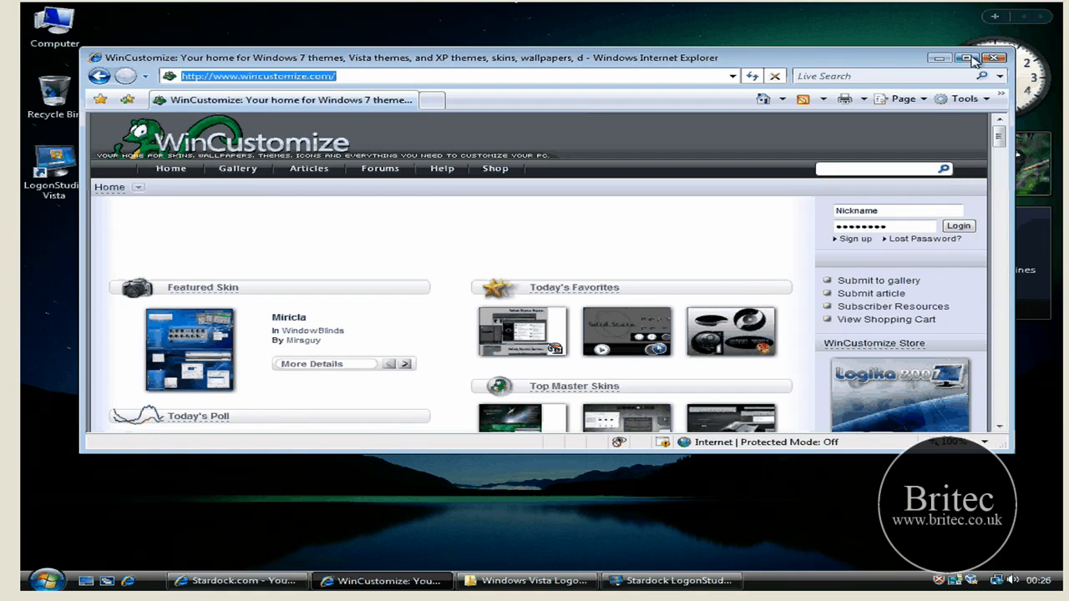
click(979, 57)
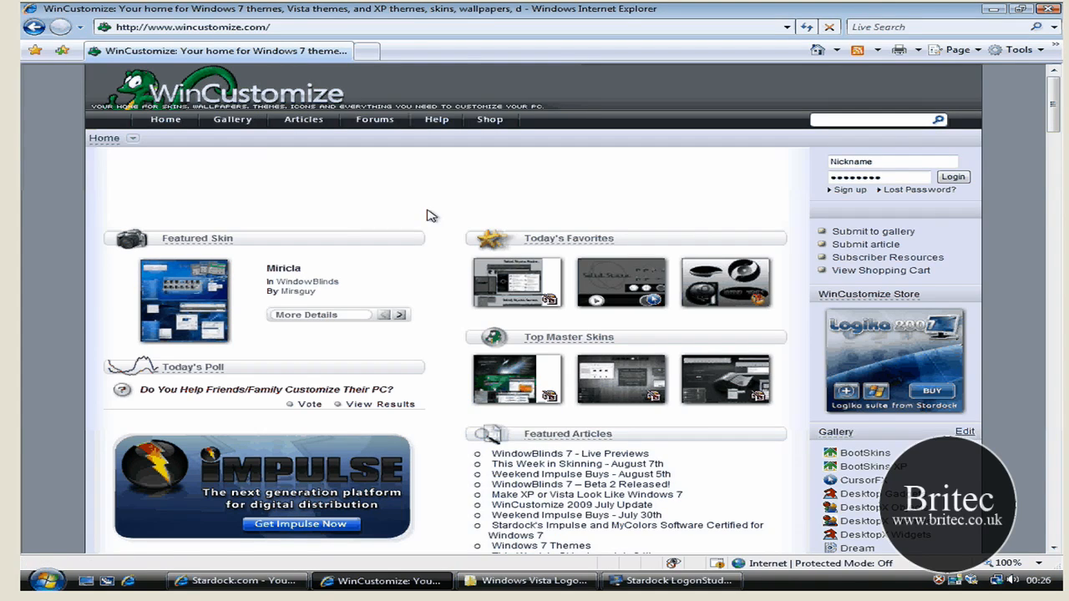
scroll(down, 3)
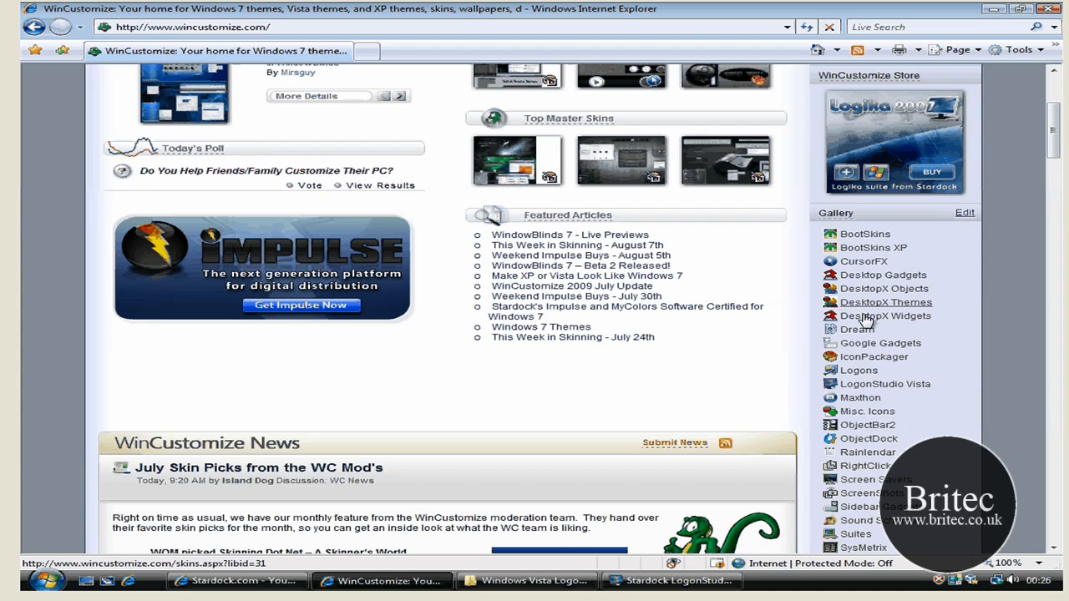
scroll(down, 3)
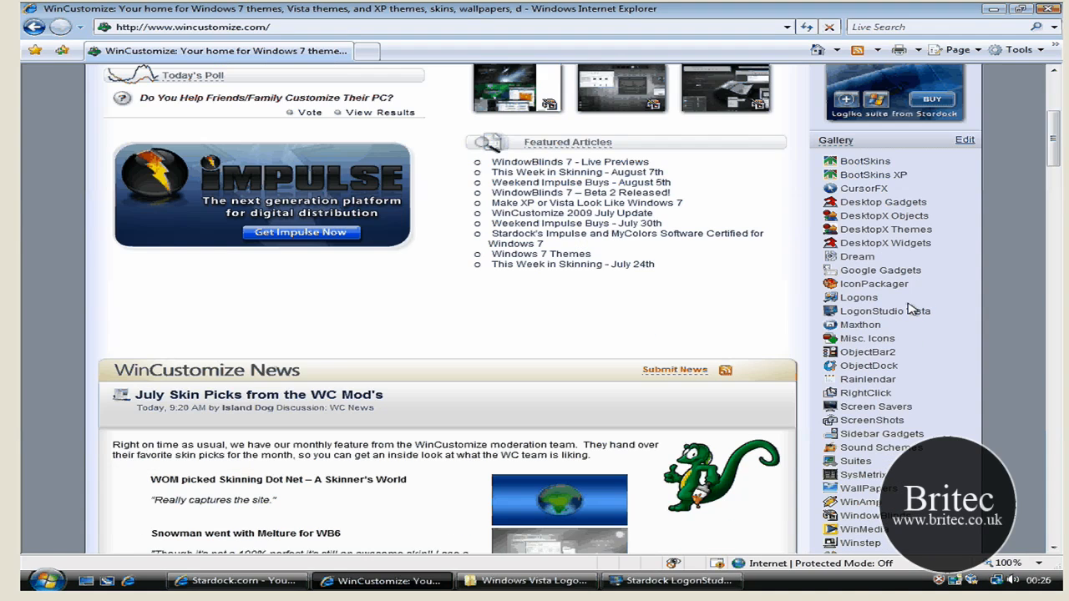
mouse_move(885, 310)
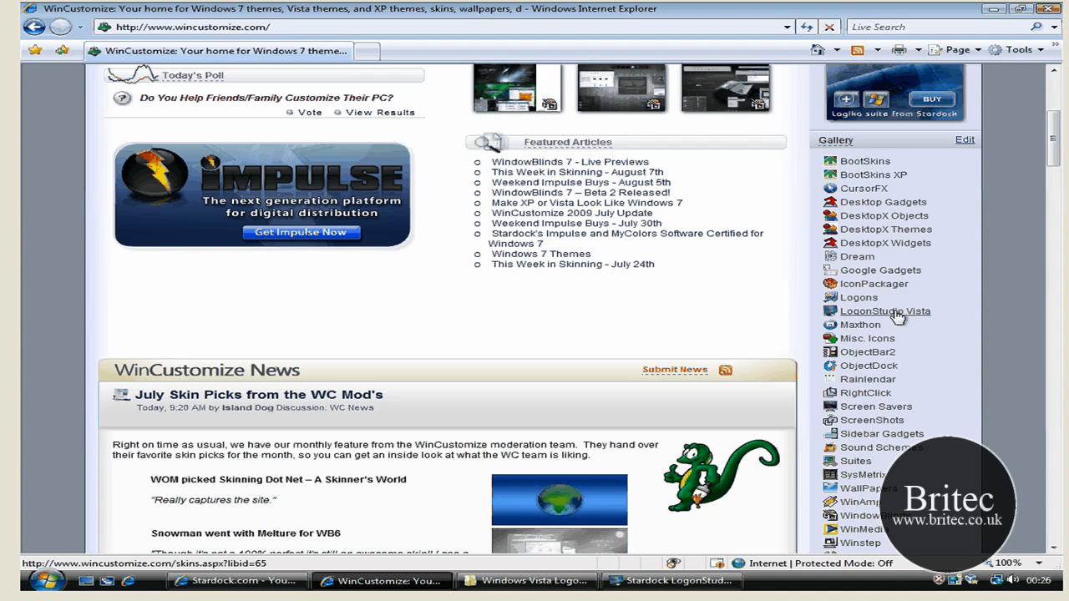
mouse_move(915, 317)
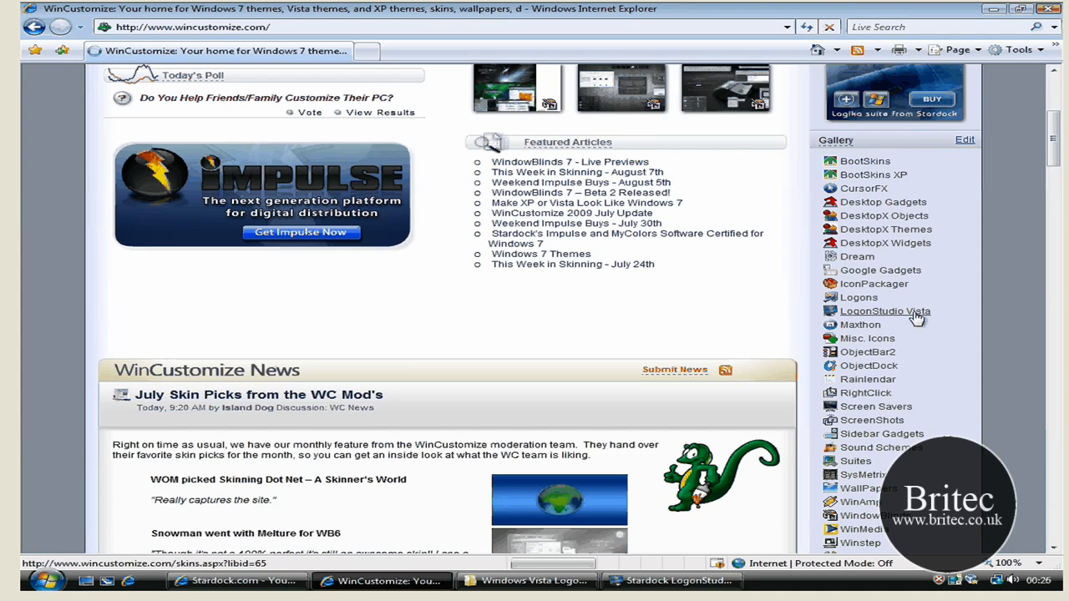
click(885, 310)
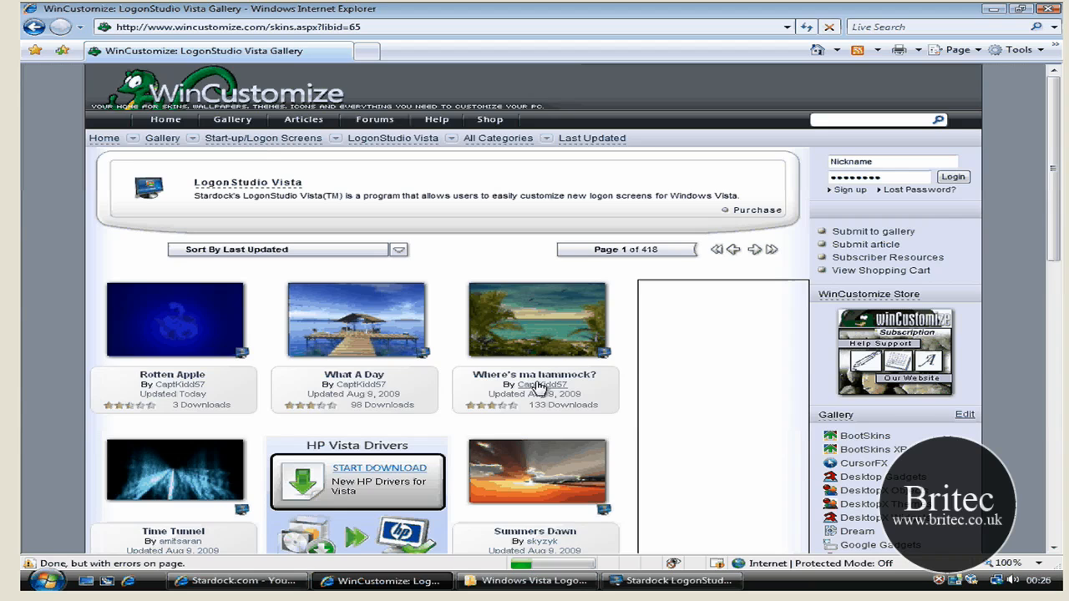
- Go to page 2 of the gallery and bring up the Relaxing By The Seaside skin page
scroll(down, 3)
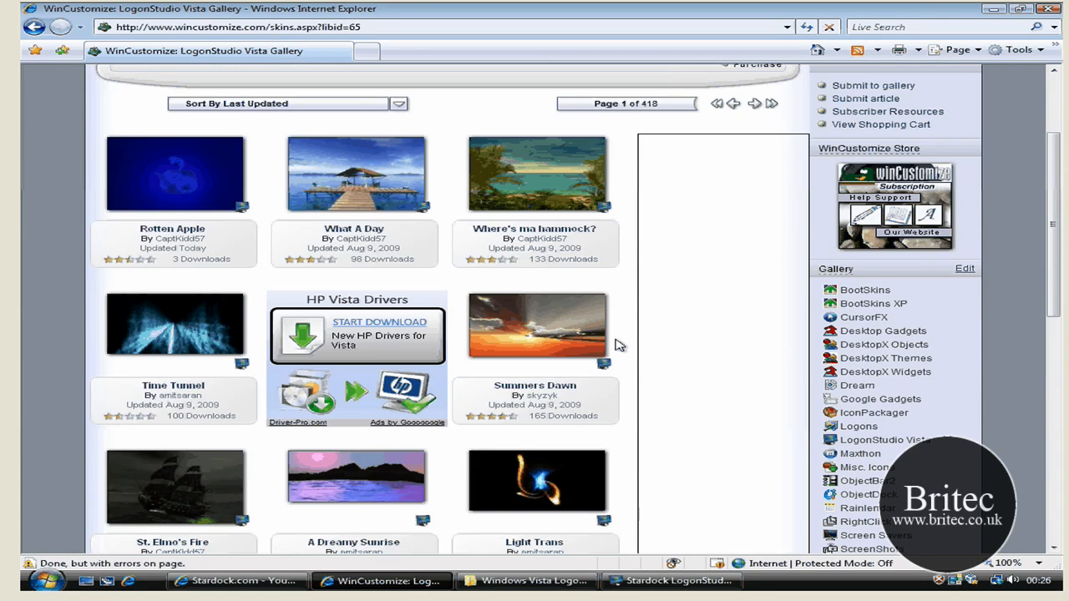
mouse_move(534, 325)
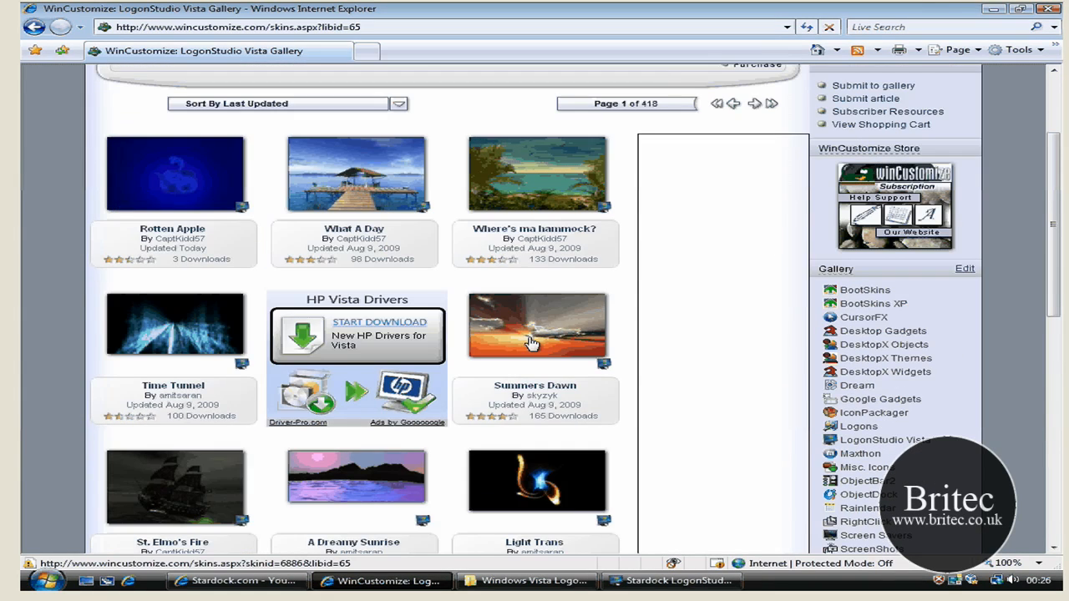
scroll(down, 3)
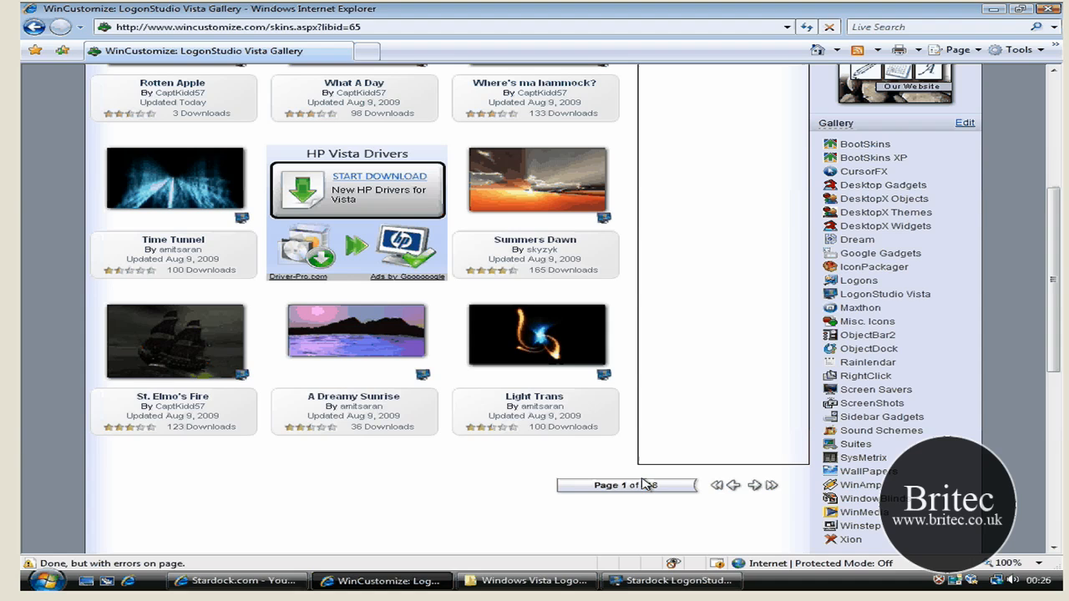
click(751, 484)
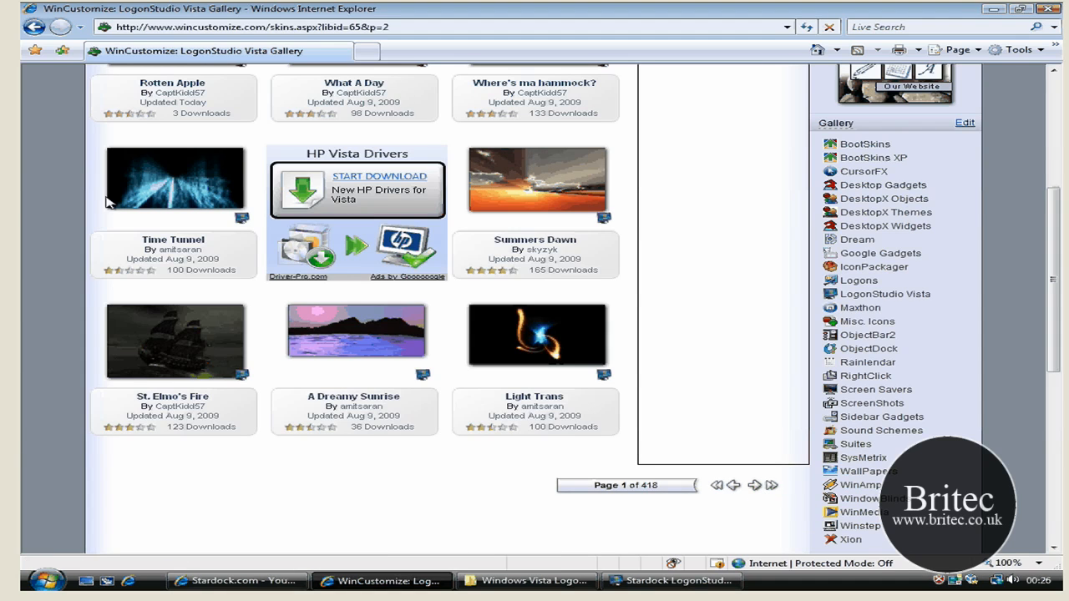
click(753, 484)
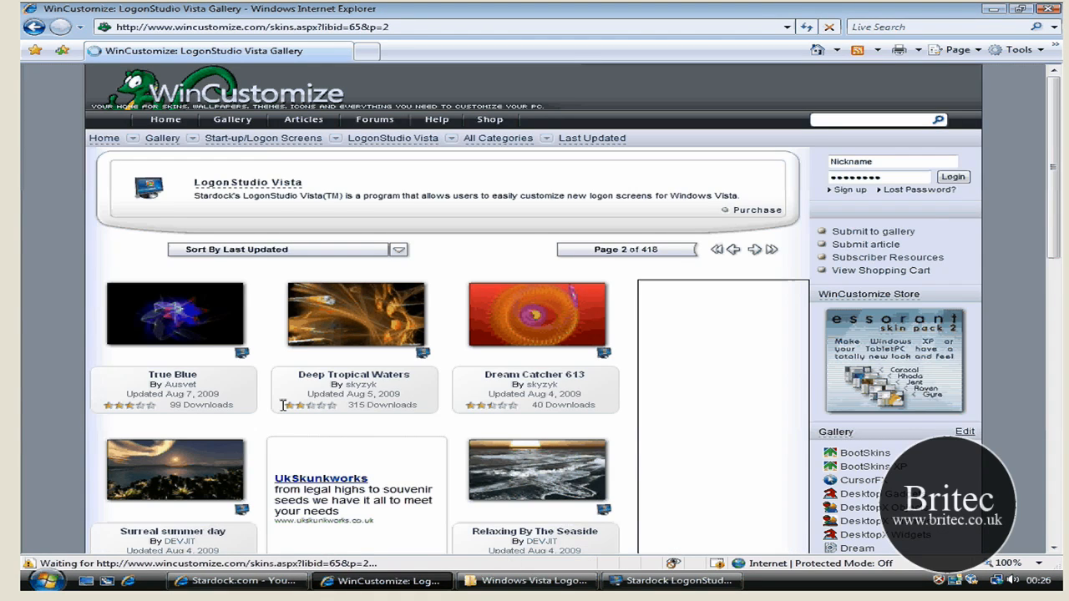
scroll(down, 3)
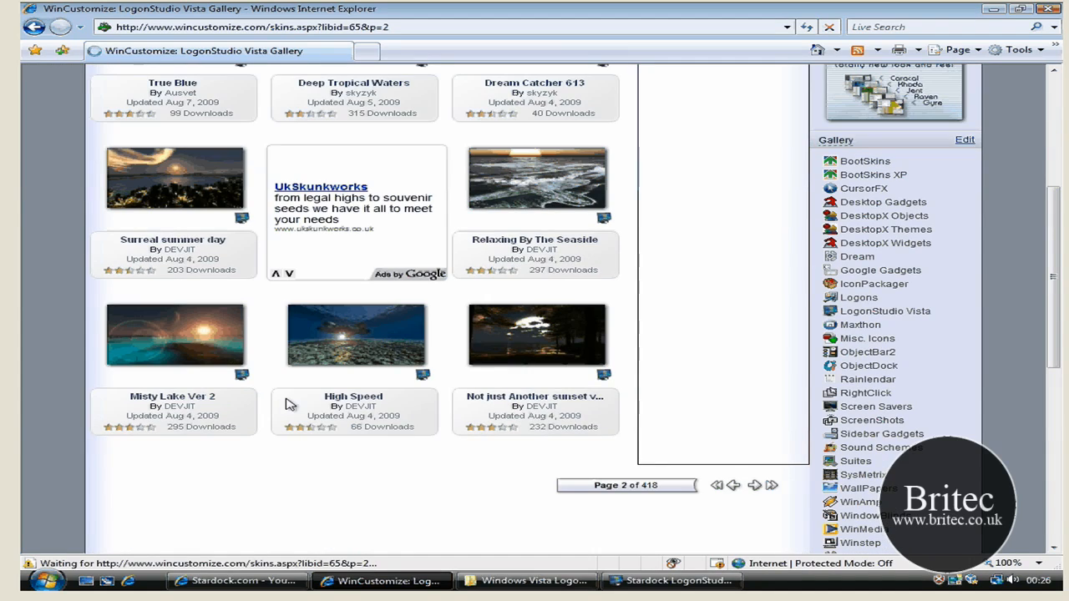
scroll(down, 3)
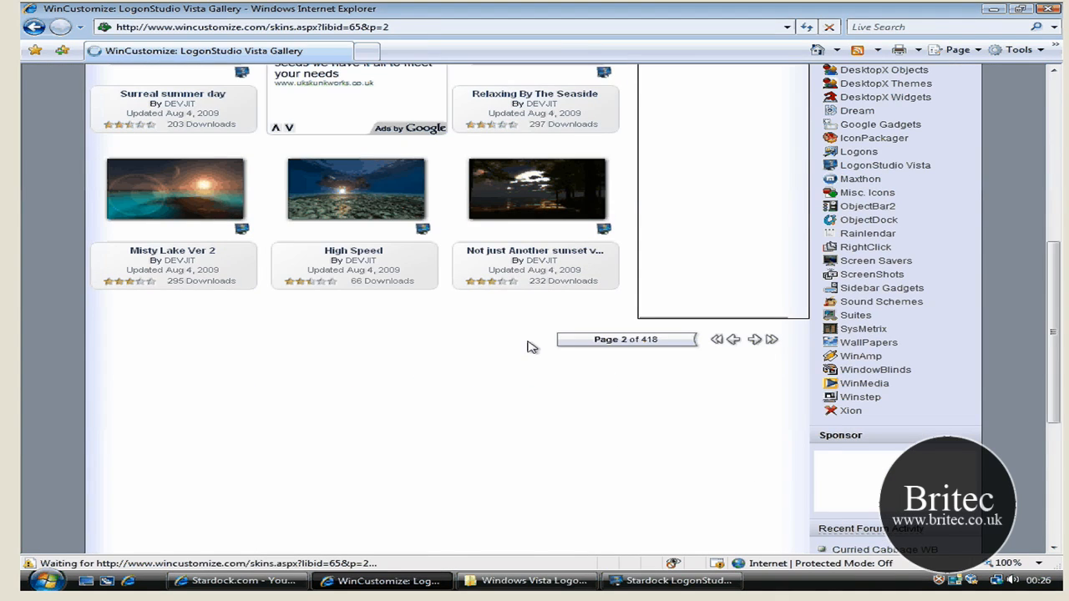
mouse_move(932, 107)
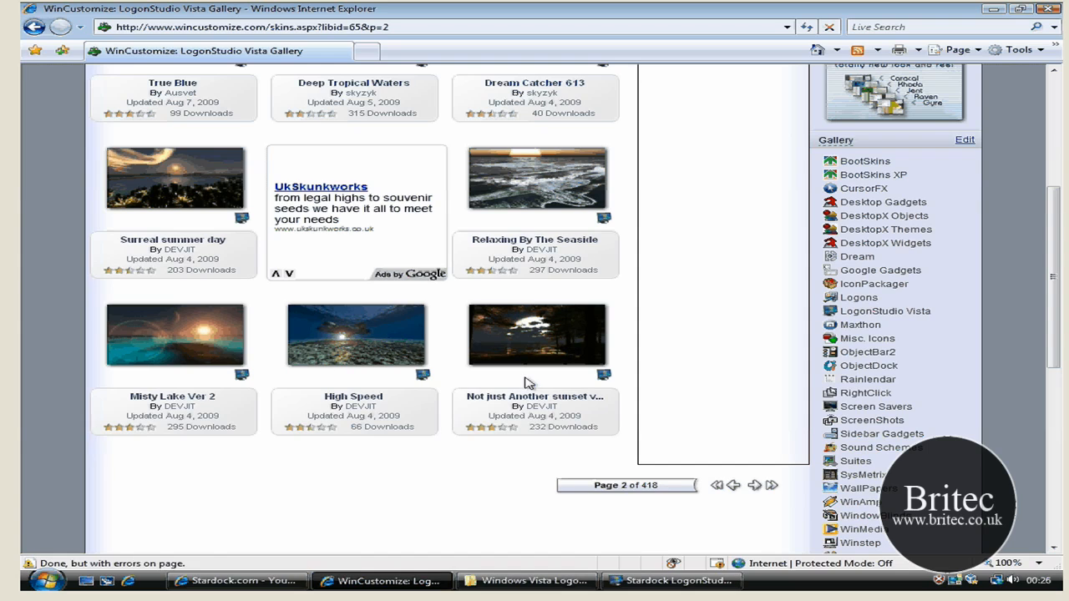
scroll(down, 3)
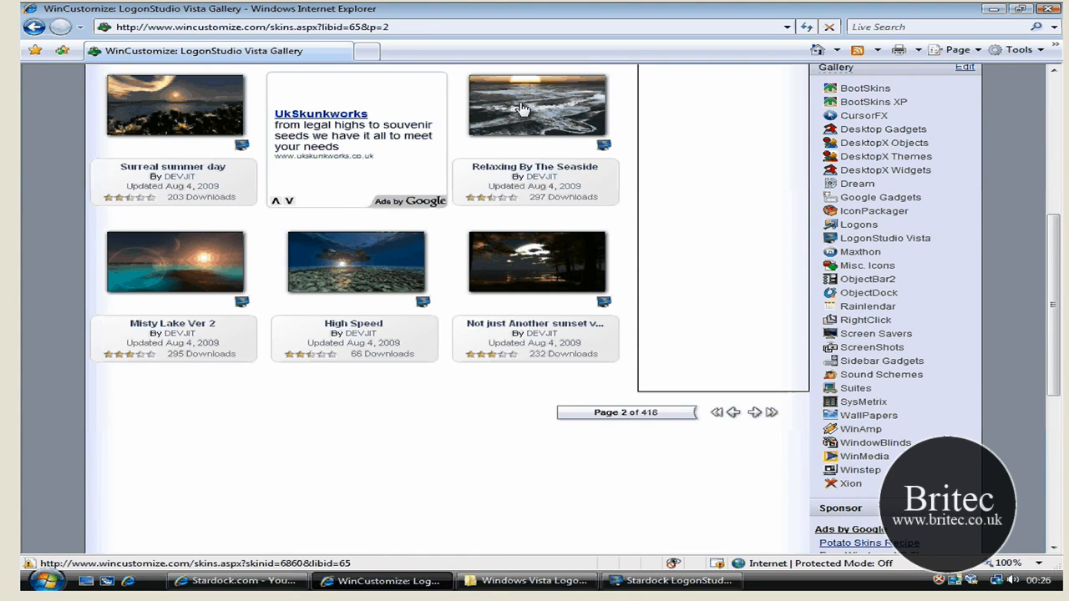
click(537, 104)
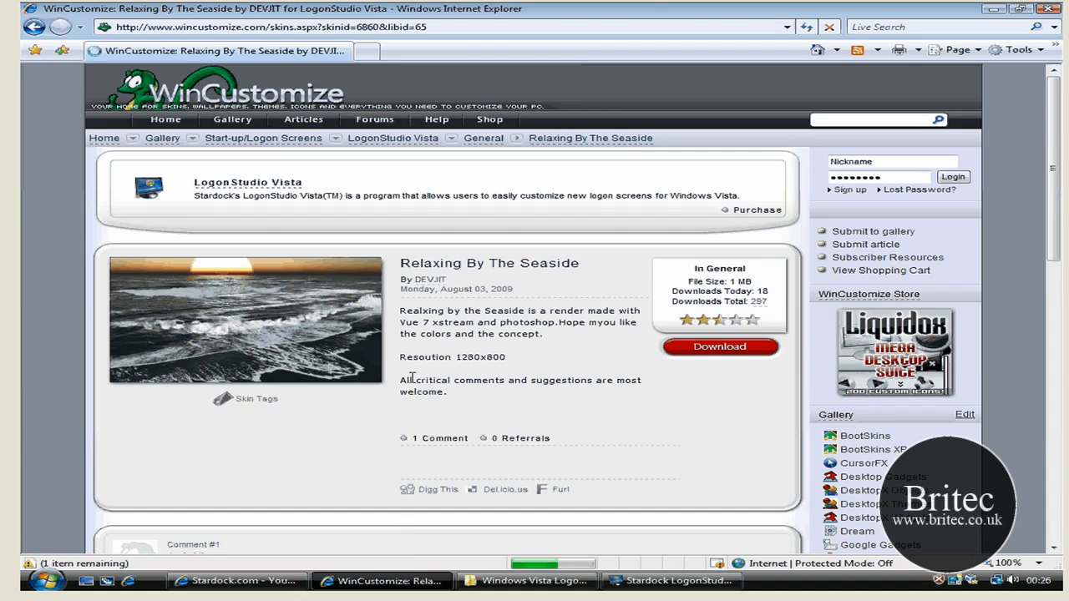
- Download Relaxing By The Seaside into the Windows Vista Logon Screens folder
click(718, 346)
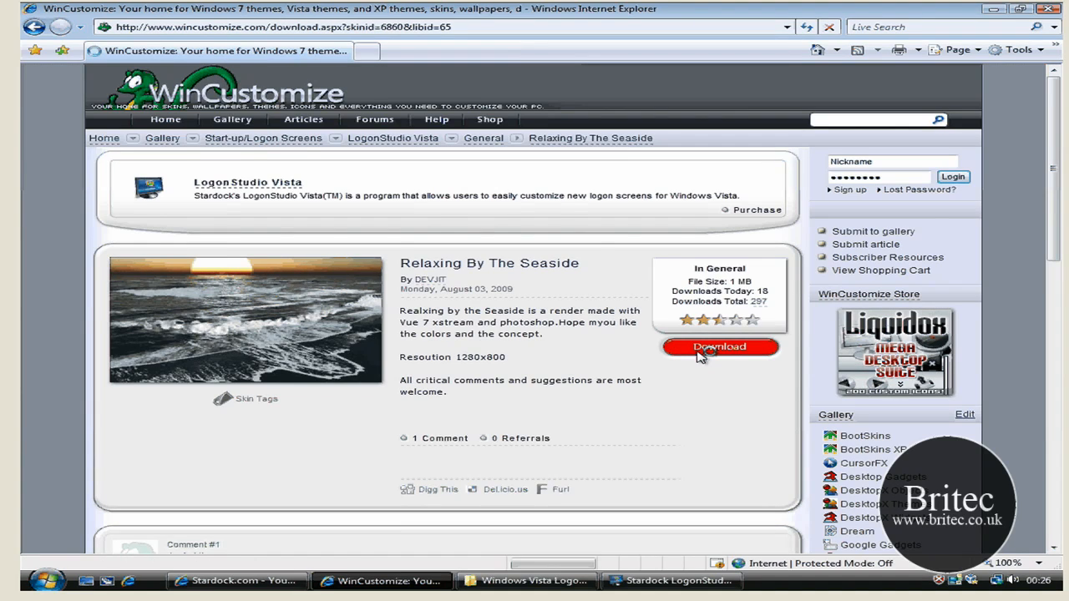
click(718, 346)
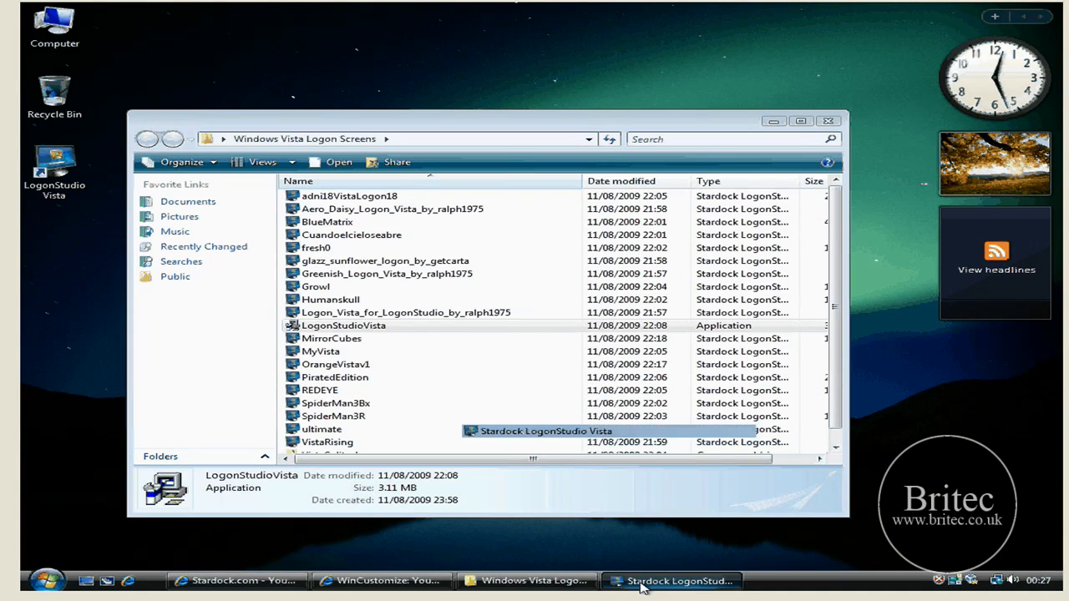
- Drag the saved skin files into LogonStudio so Blue Matrix, Growl and Human skull appear, then close Explorer
click(677, 582)
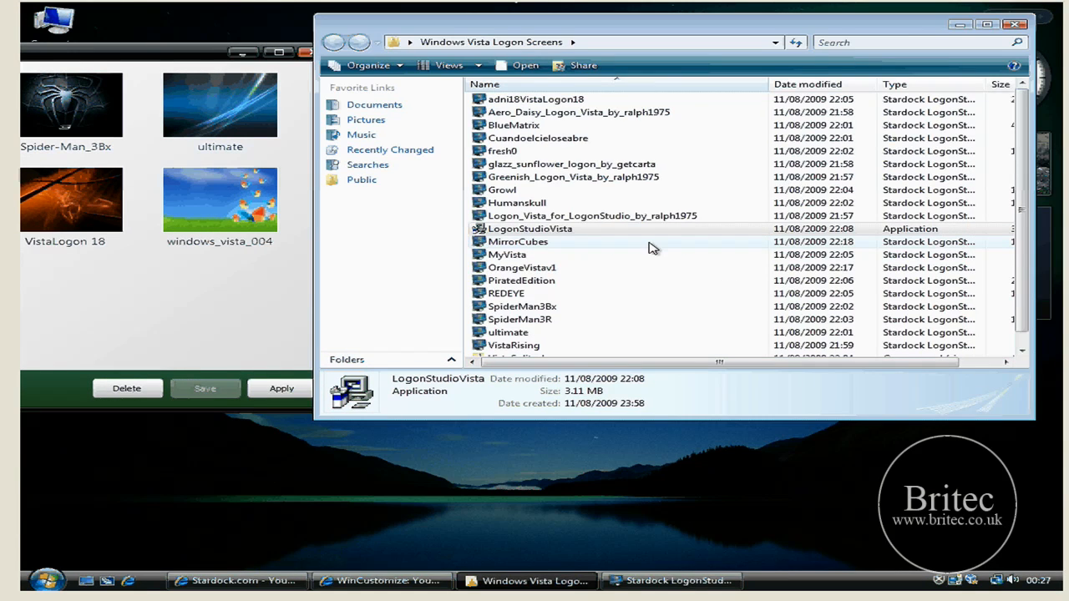
scroll(down, 3)
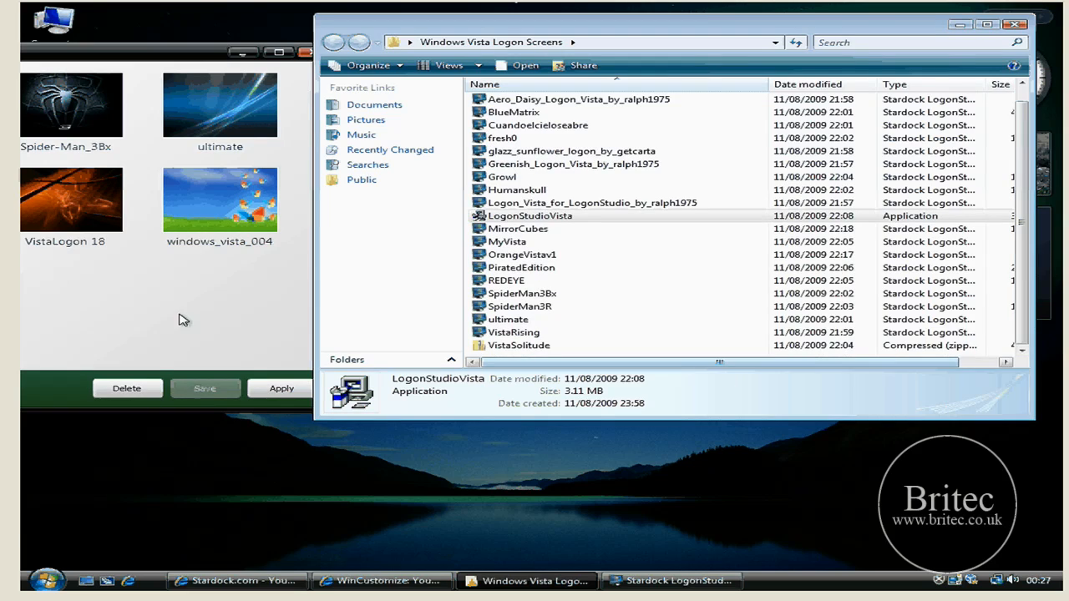
click(514, 330)
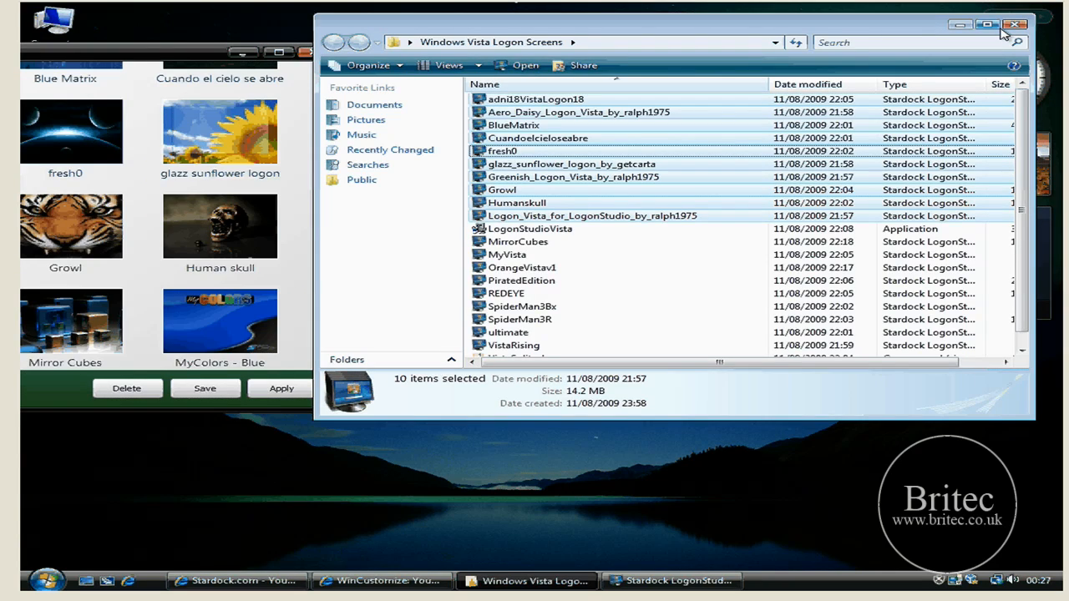
click(1015, 25)
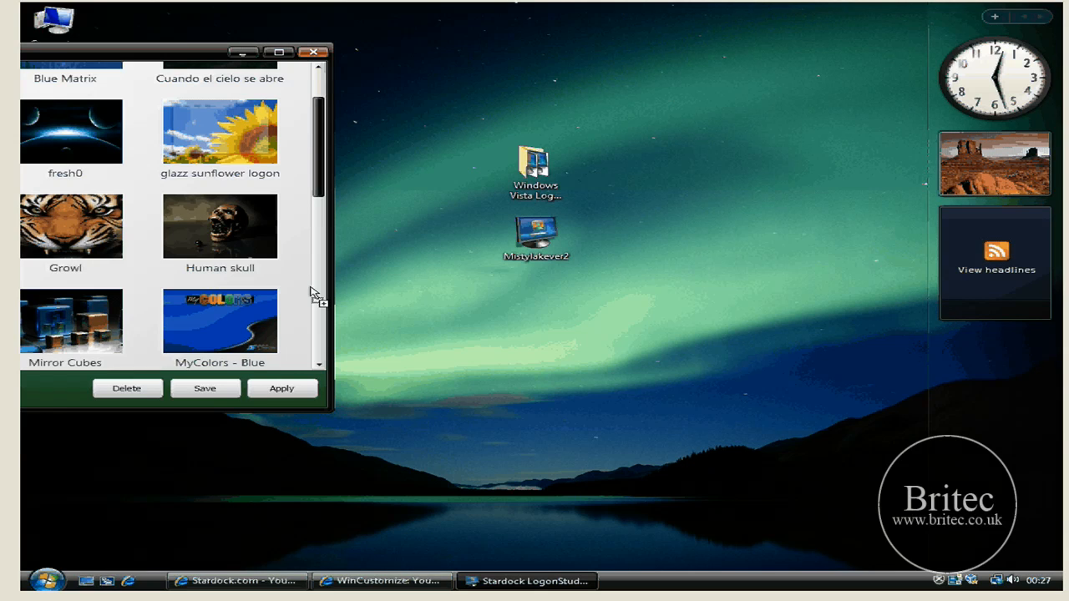
click(220, 320)
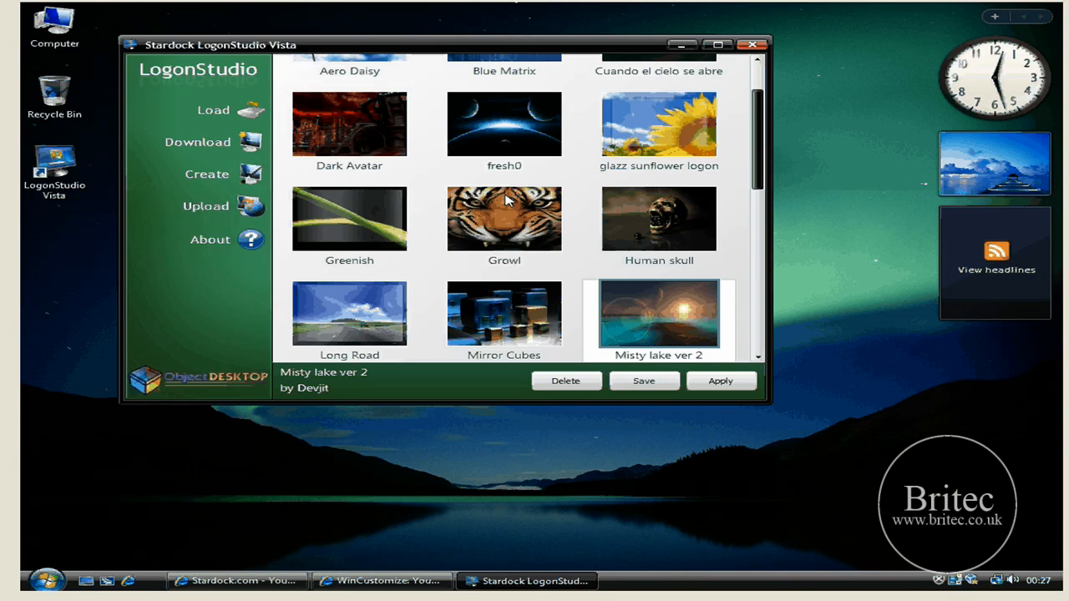
mouse_move(662, 299)
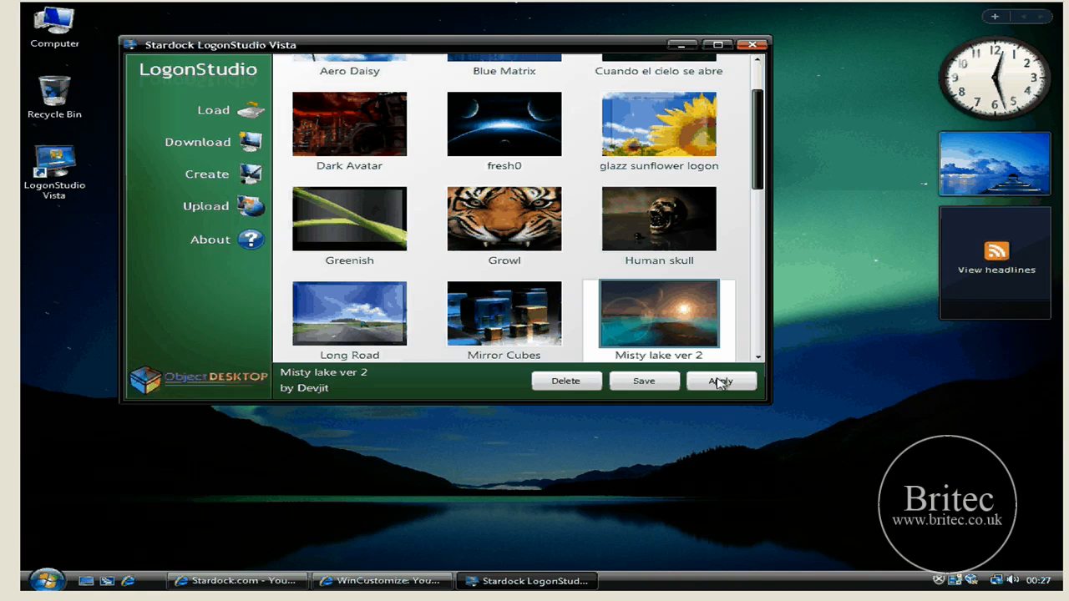
- Dismiss the full-screen Misty lake ver 2 preview and return to the installed skins list
click(719, 380)
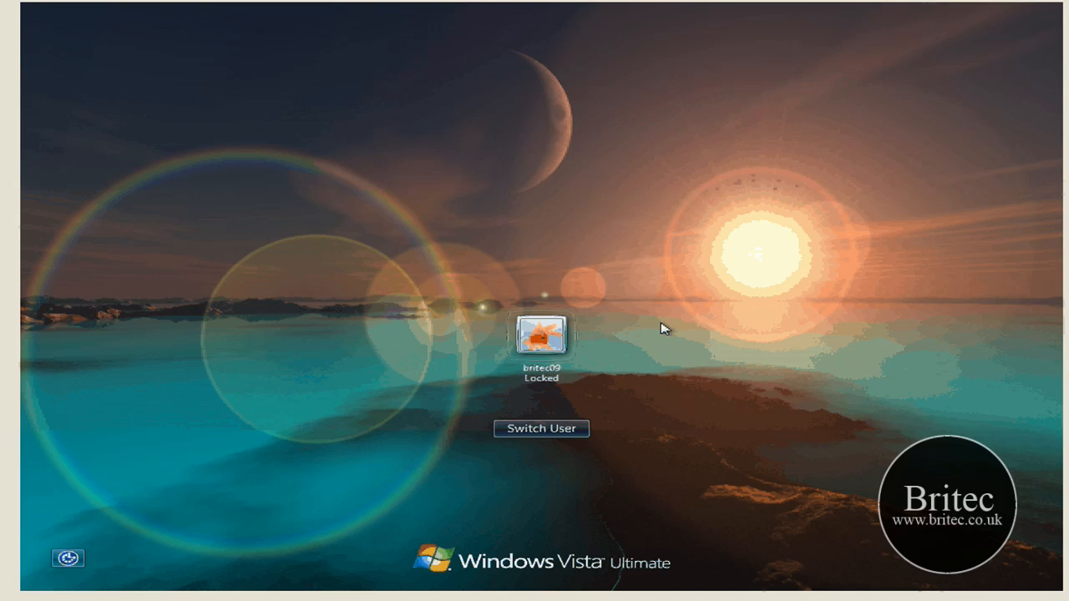
mouse_move(969, 464)
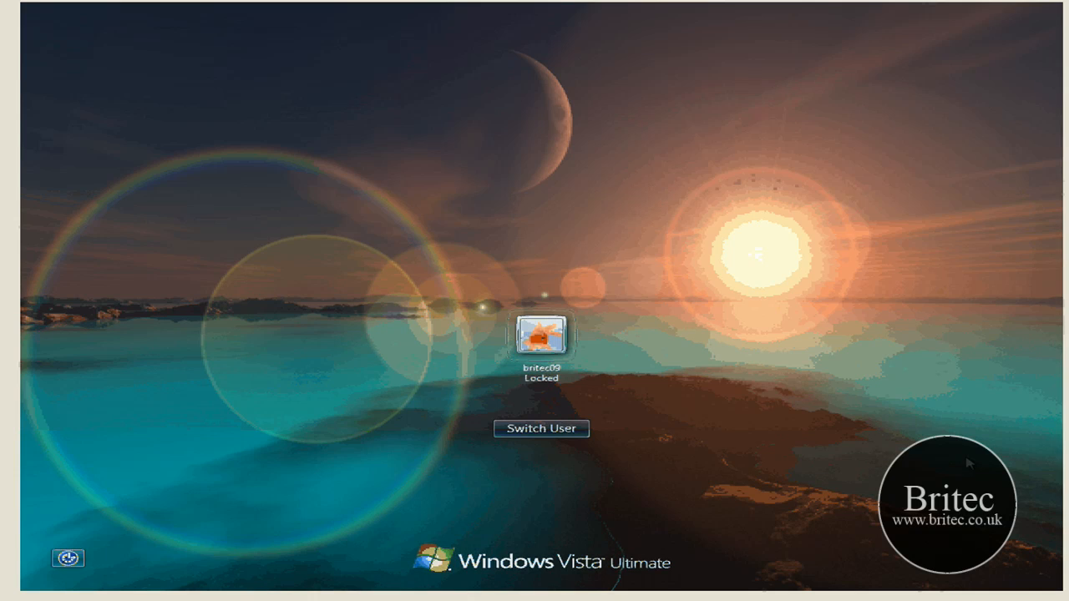
mouse_move(487, 389)
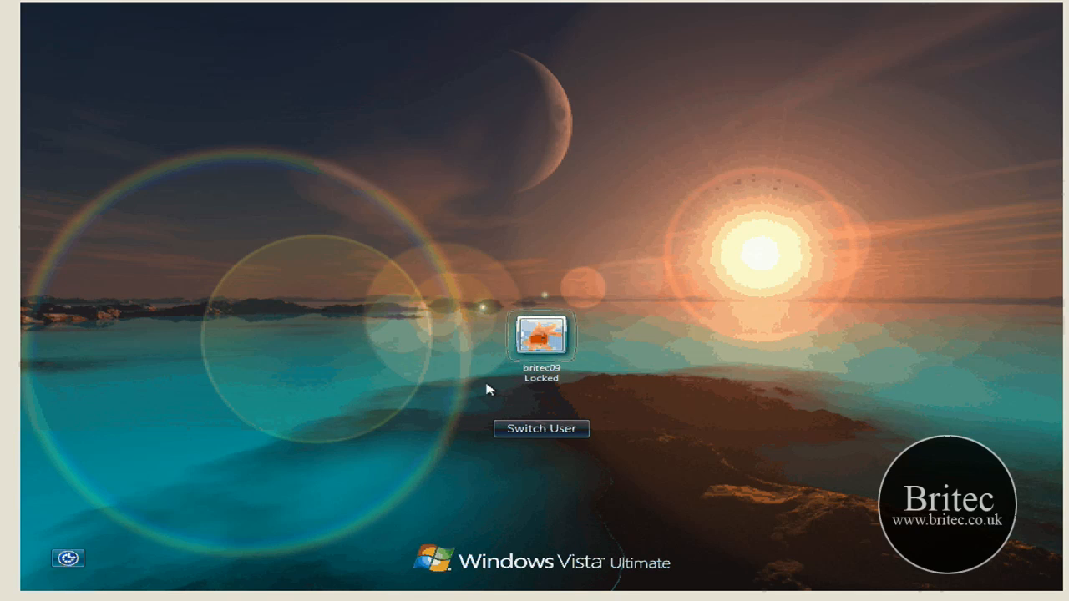
mouse_move(888, 377)
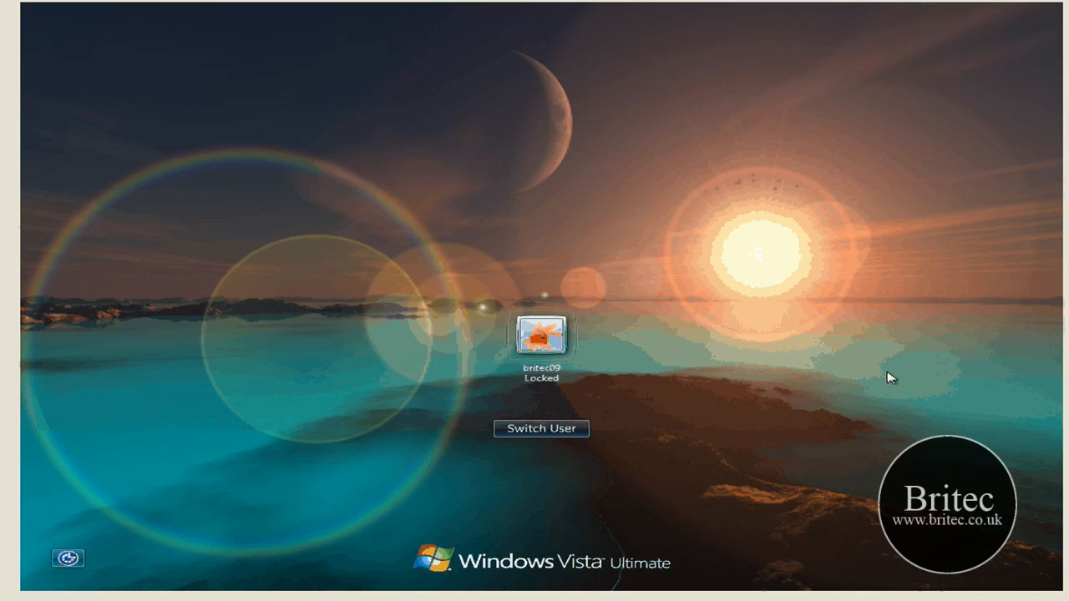
mouse_move(605, 304)
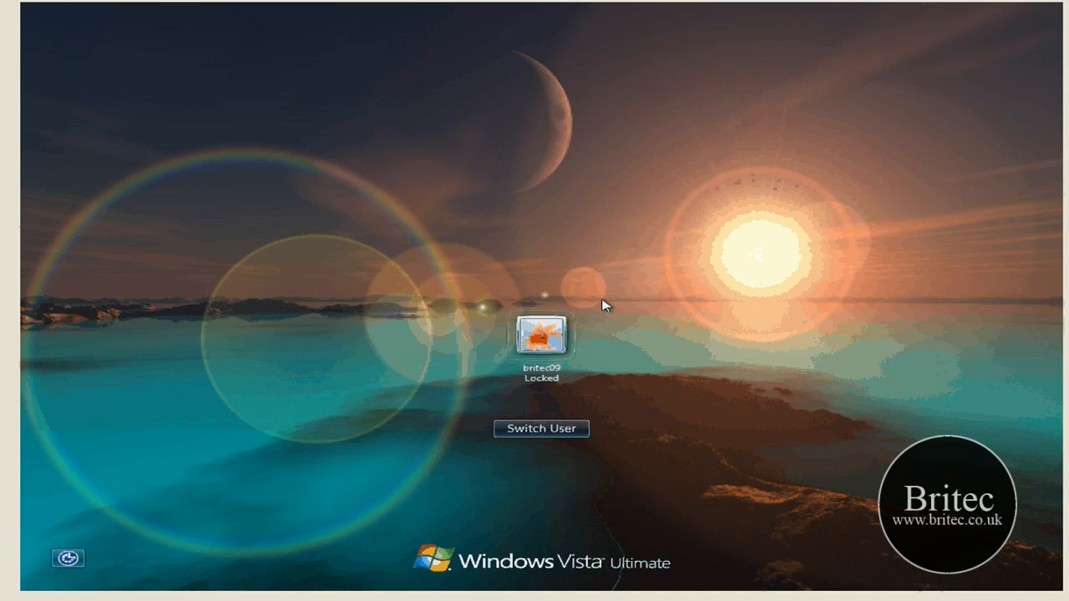
mouse_move(794, 200)
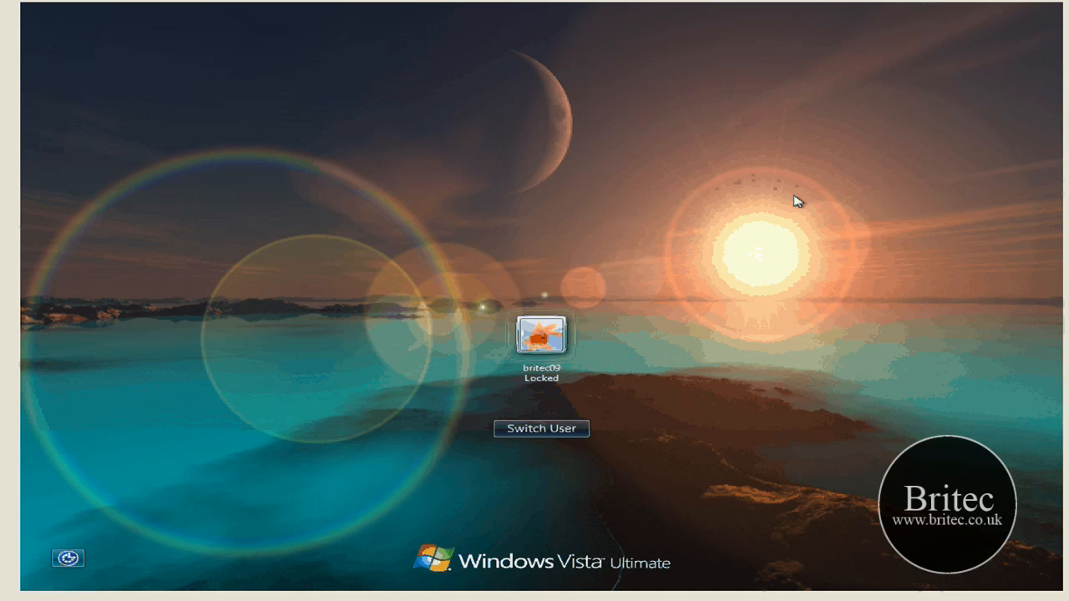
mouse_move(762, 341)
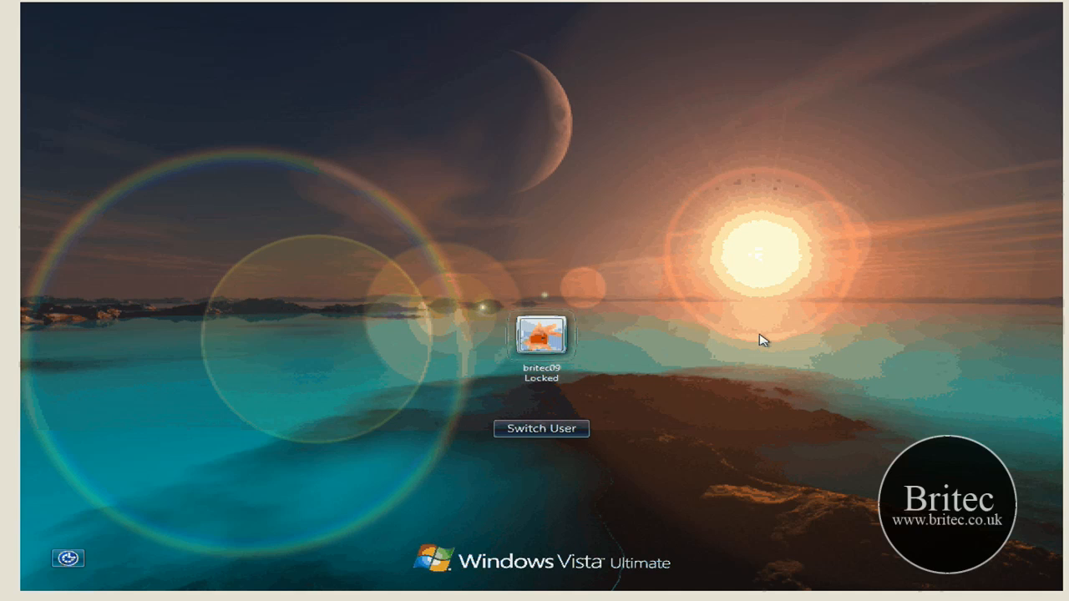
mouse_move(541, 427)
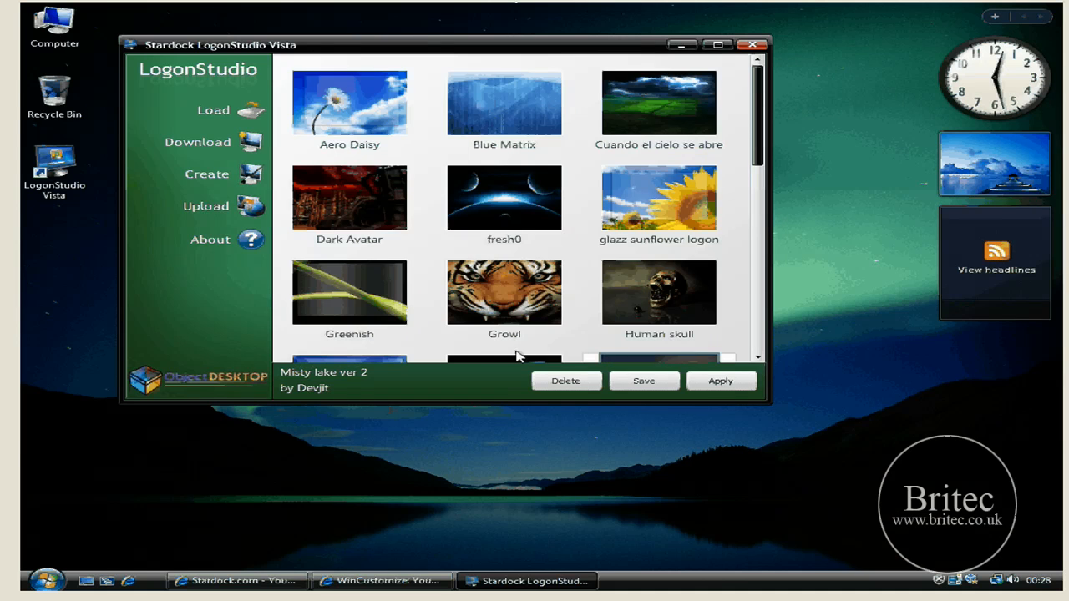
- Preview the Growl skin full screen from the gallery
click(504, 197)
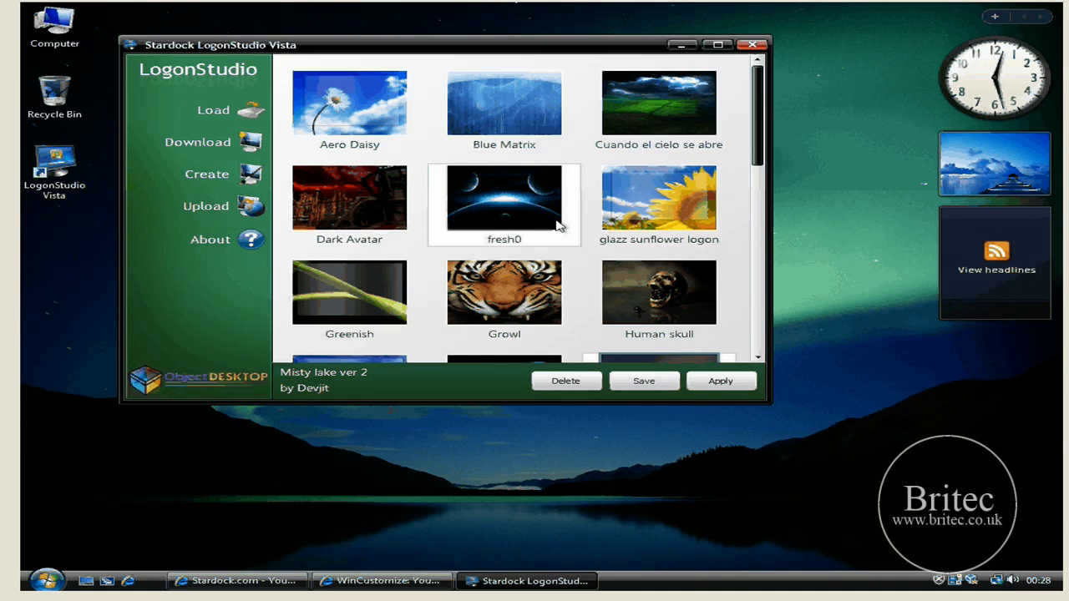
click(504, 197)
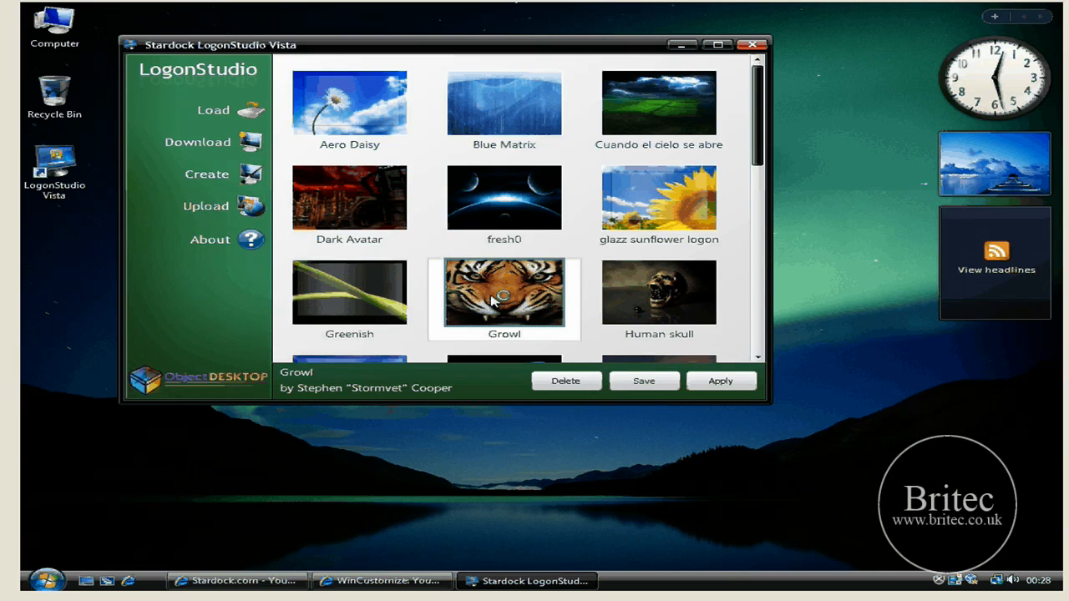
click(719, 381)
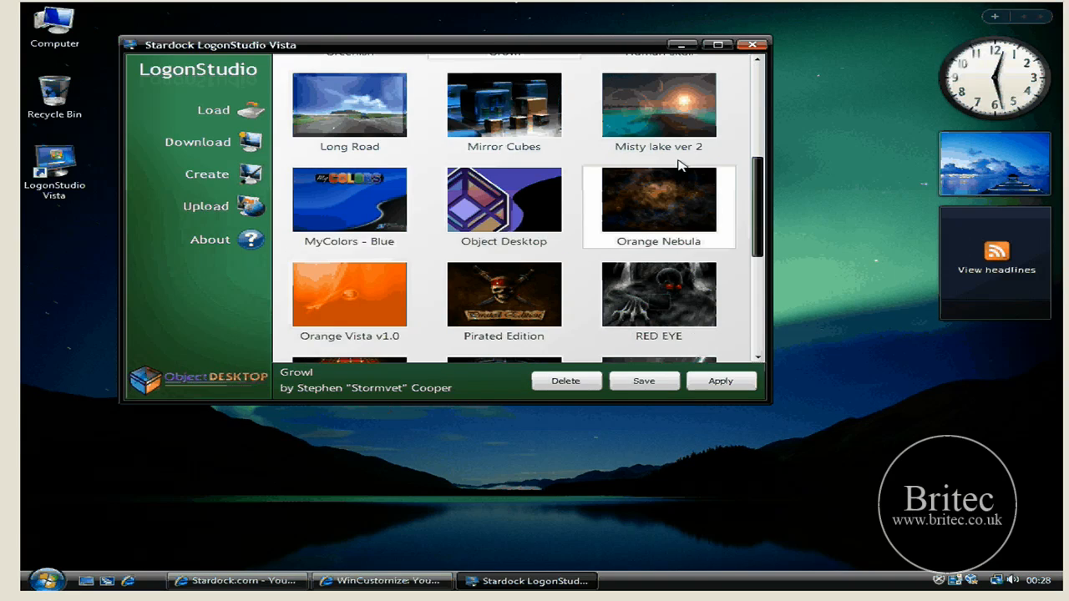
click(720, 381)
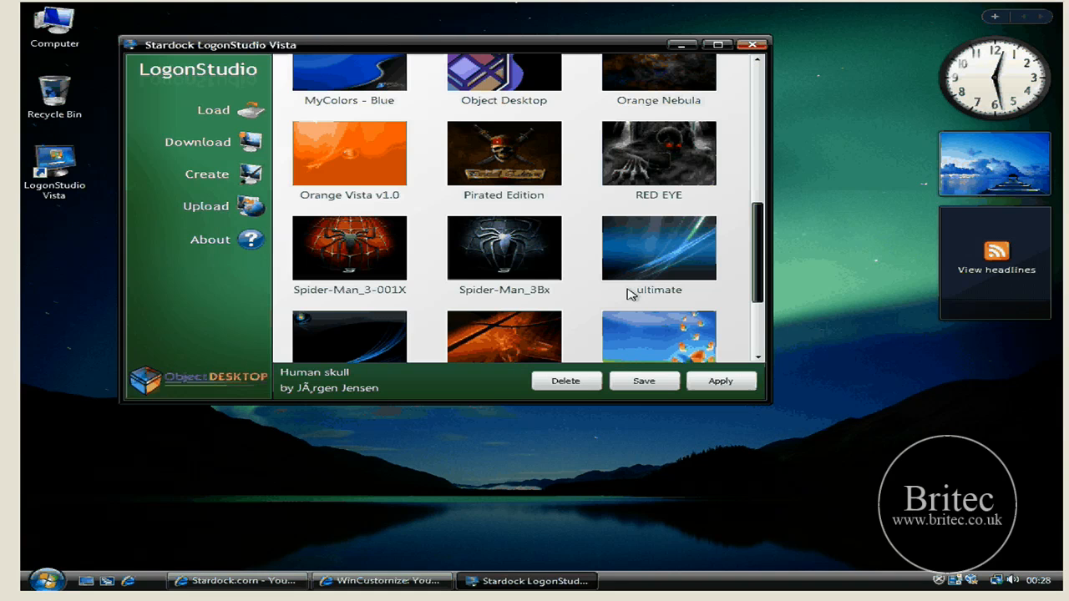
- Select Spider-Man_3 and apply it as the Windows Vista logon screen
click(505, 247)
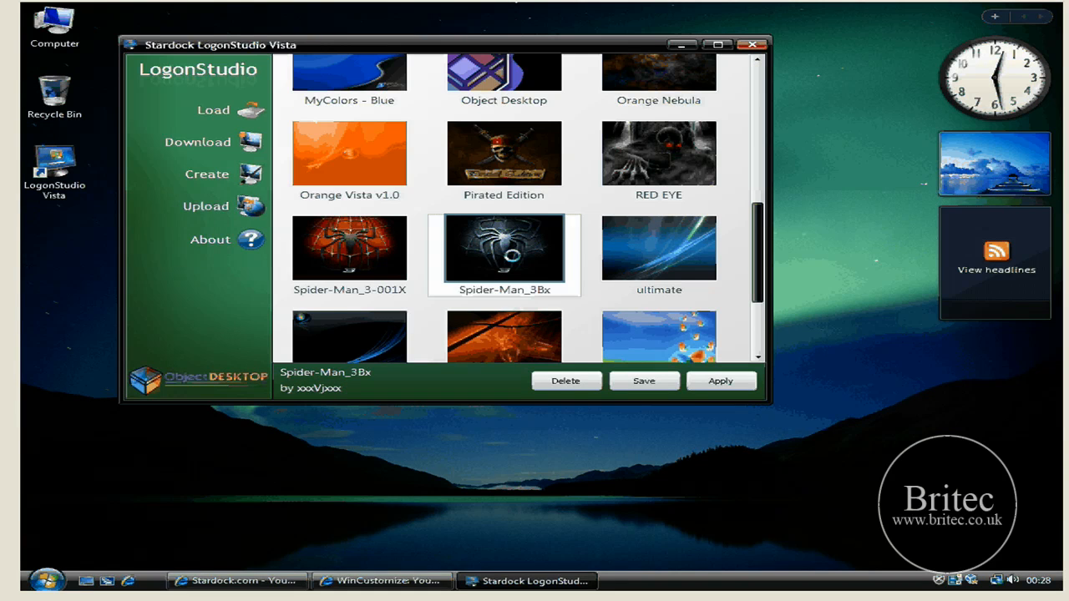
click(719, 381)
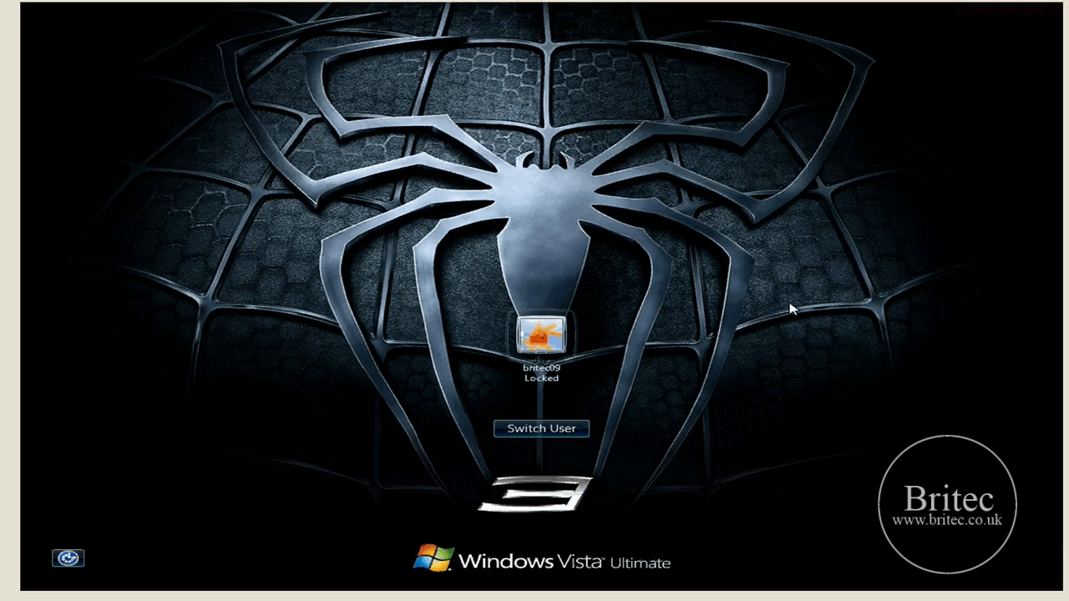
mouse_move(724, 314)
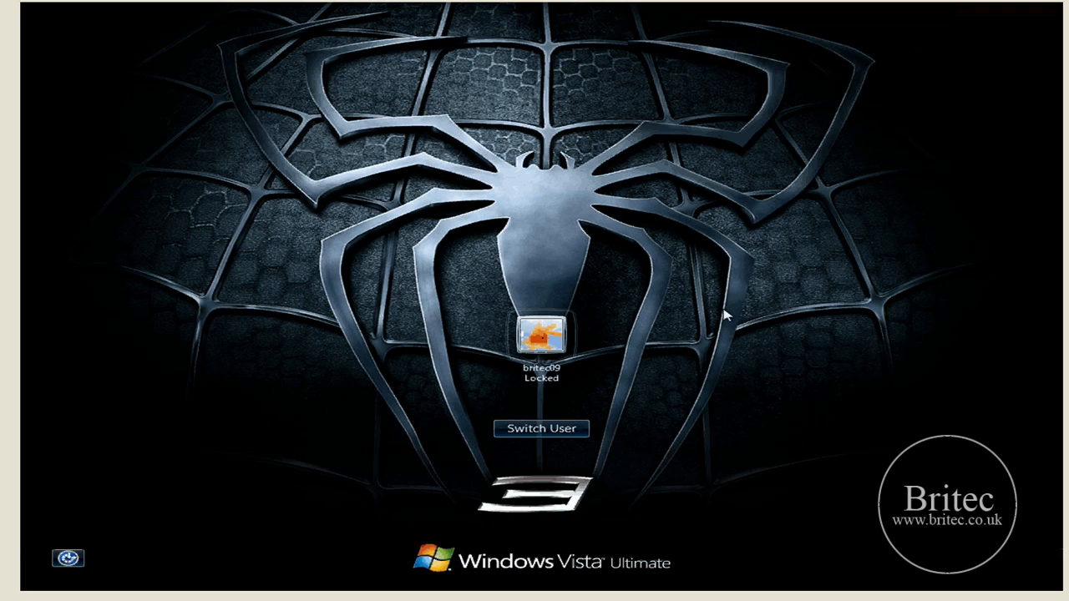
mouse_move(659, 364)
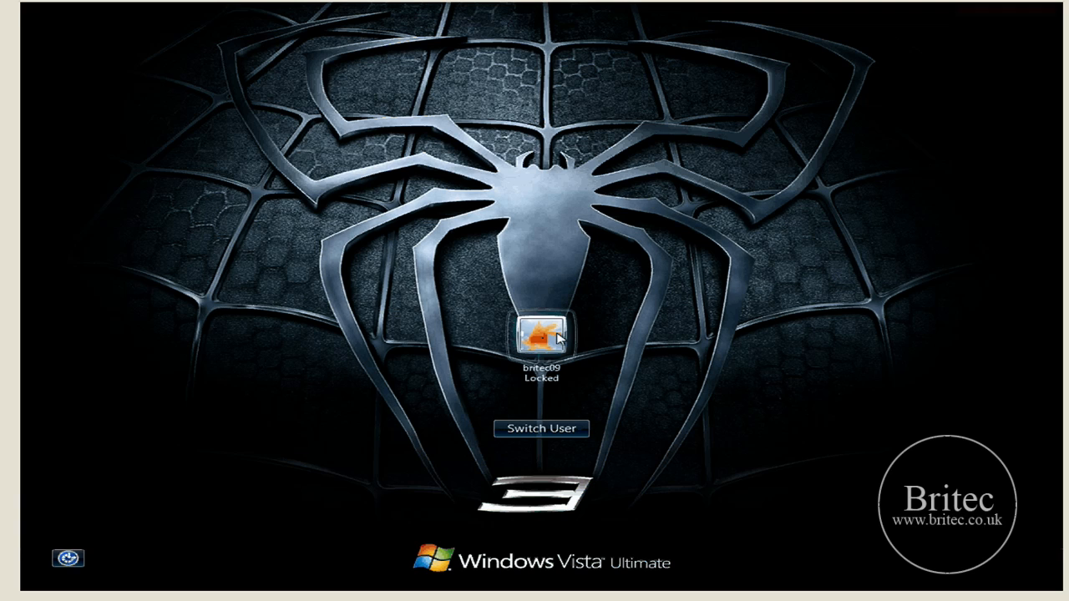
mouse_move(795, 383)
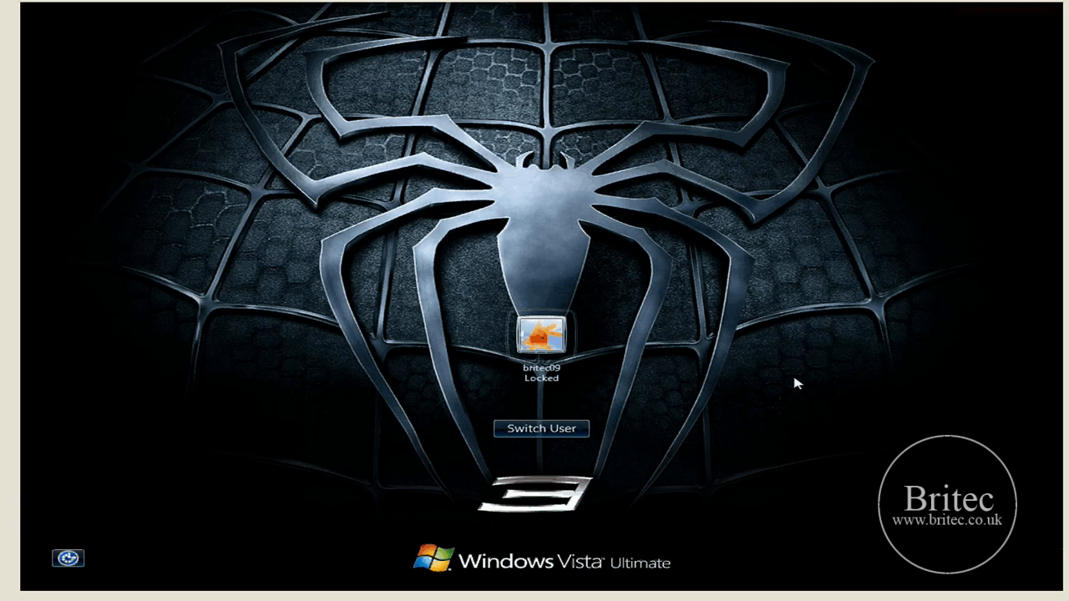
mouse_move(386, 294)
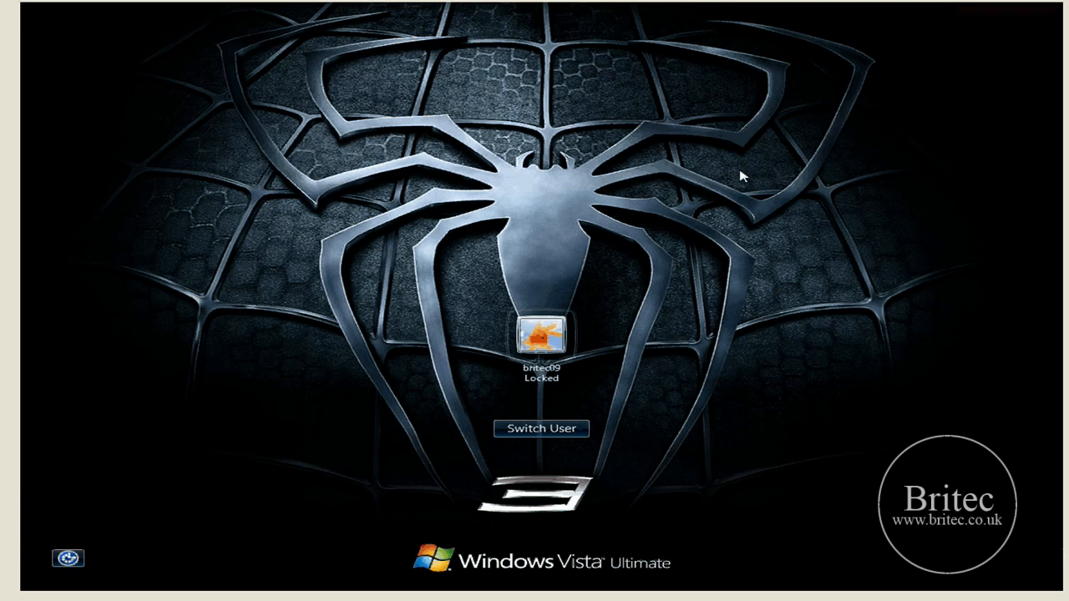
mouse_move(771, 294)
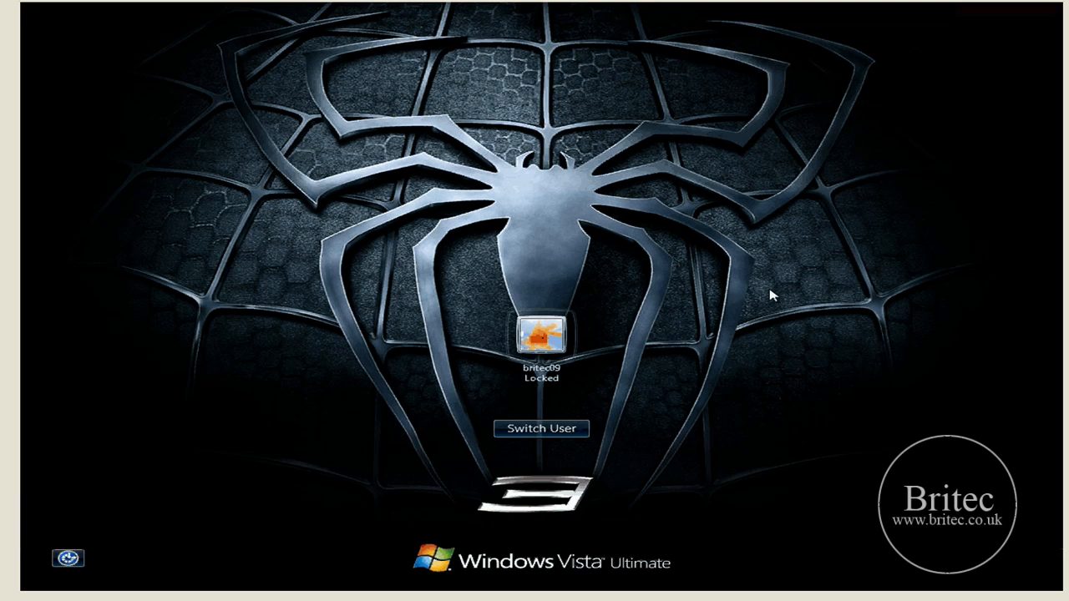
mouse_move(781, 287)
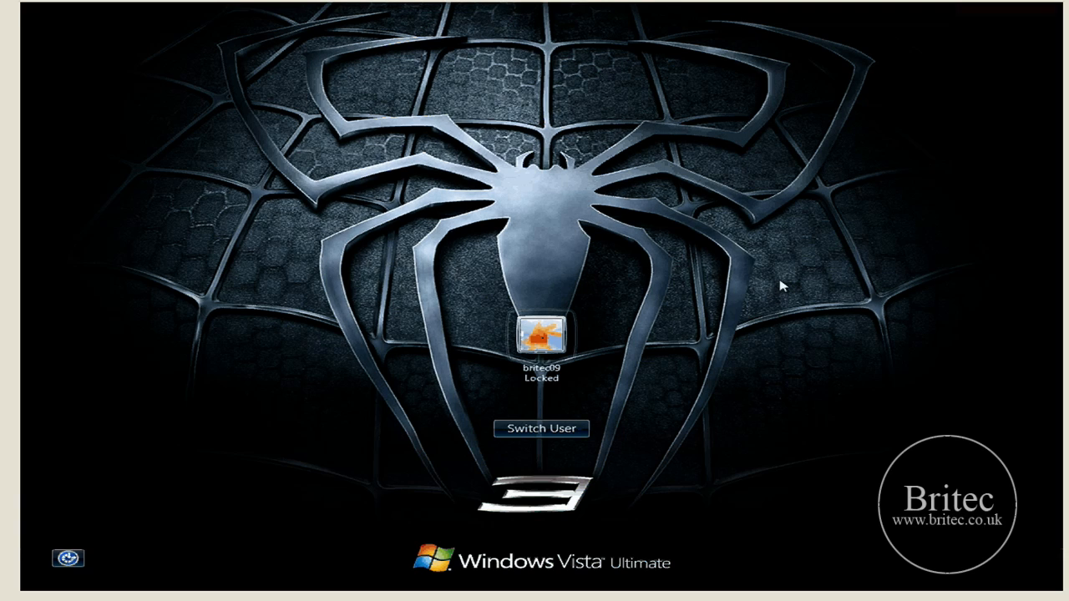
mouse_move(648, 334)
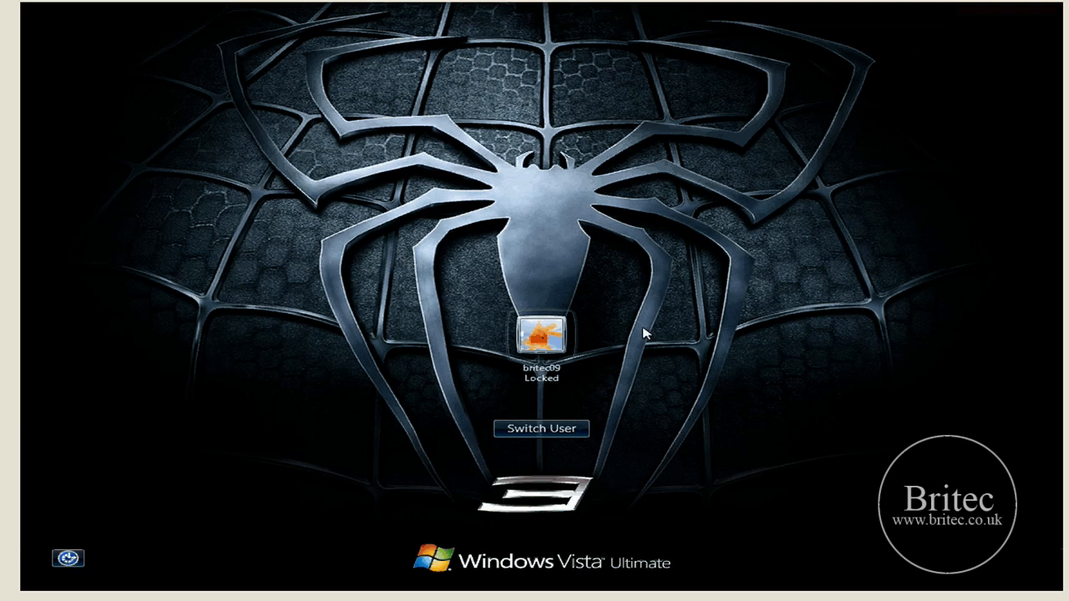
mouse_move(688, 182)
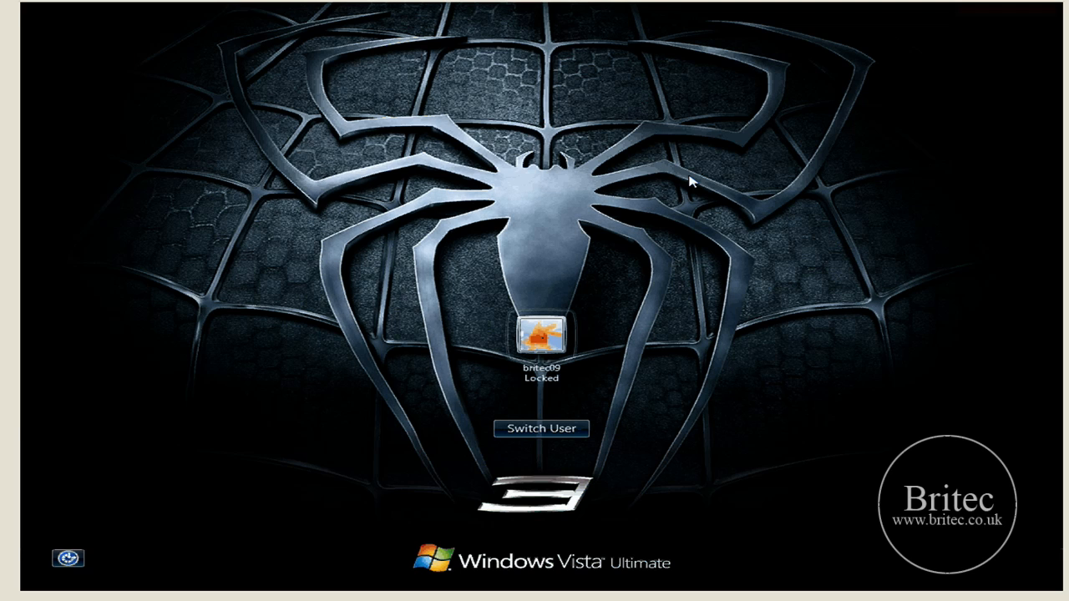